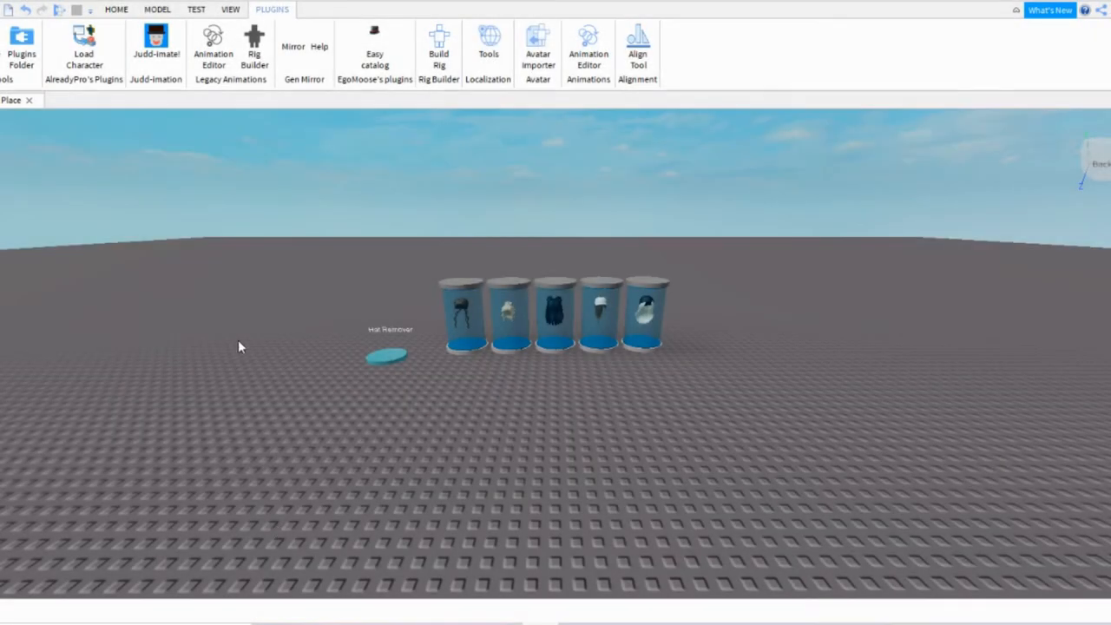
{"action": "mouse_move", "coordinate": [248, 187]}
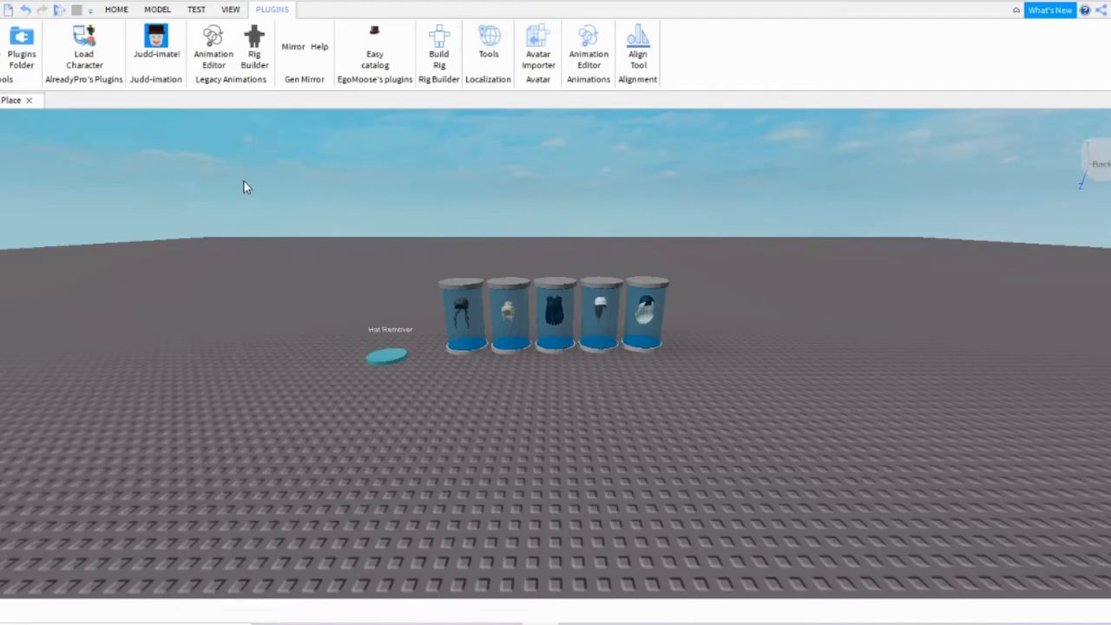
Open the Toolbox on My Models to show the saved Hat / Hair Giver model.
{"action": "left_click", "coordinate": [432, 36]}
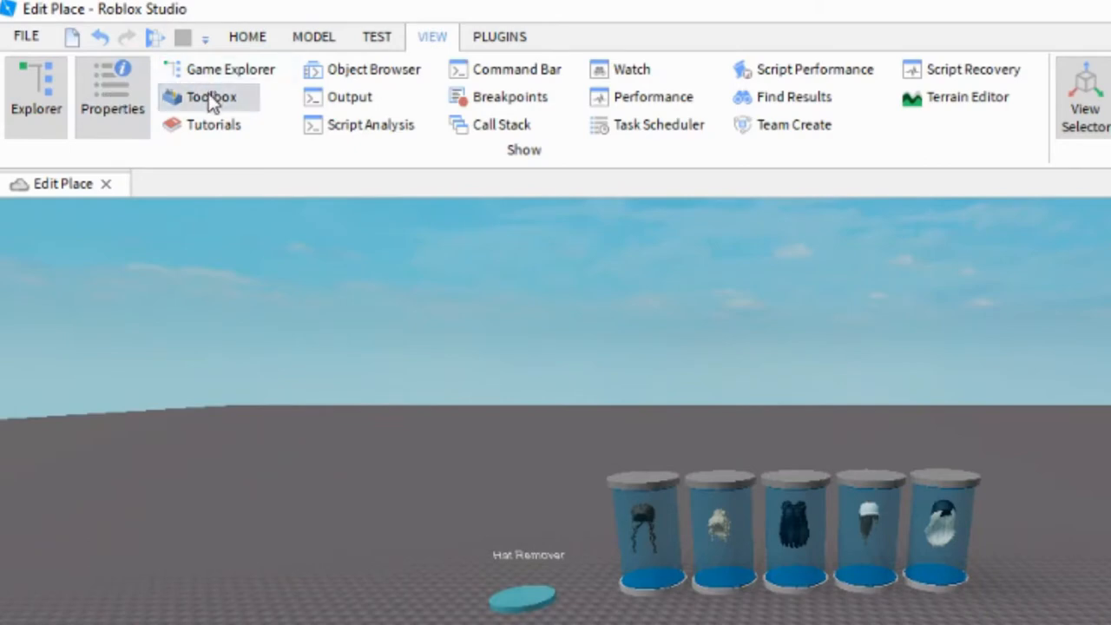
{"action": "left_click", "coordinate": [212, 97]}
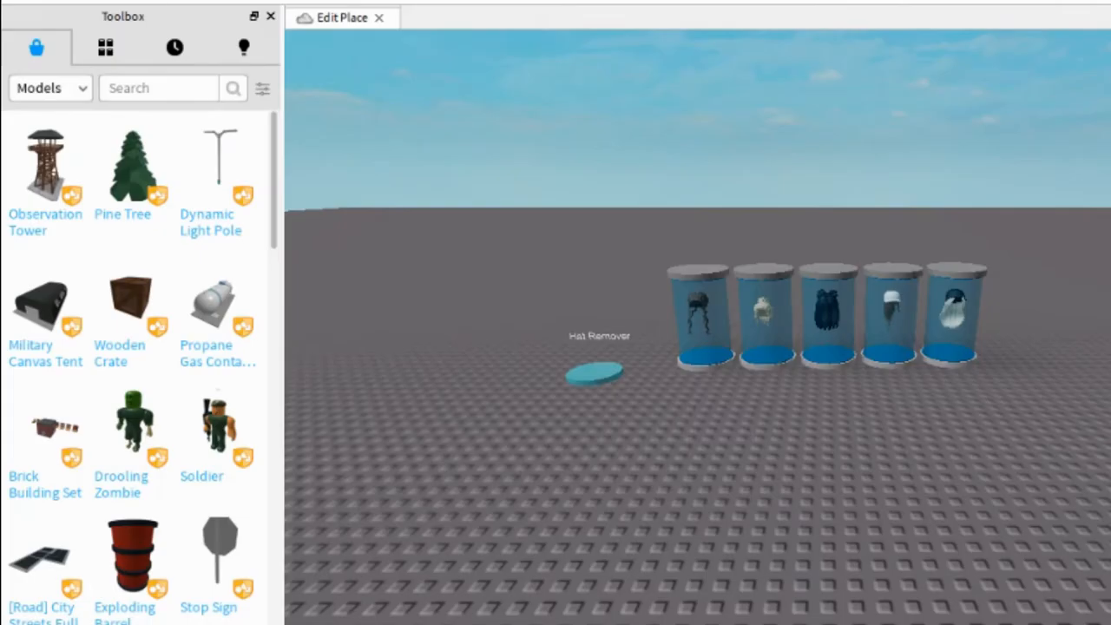
{"action": "mouse_move", "coordinate": [121, 32]}
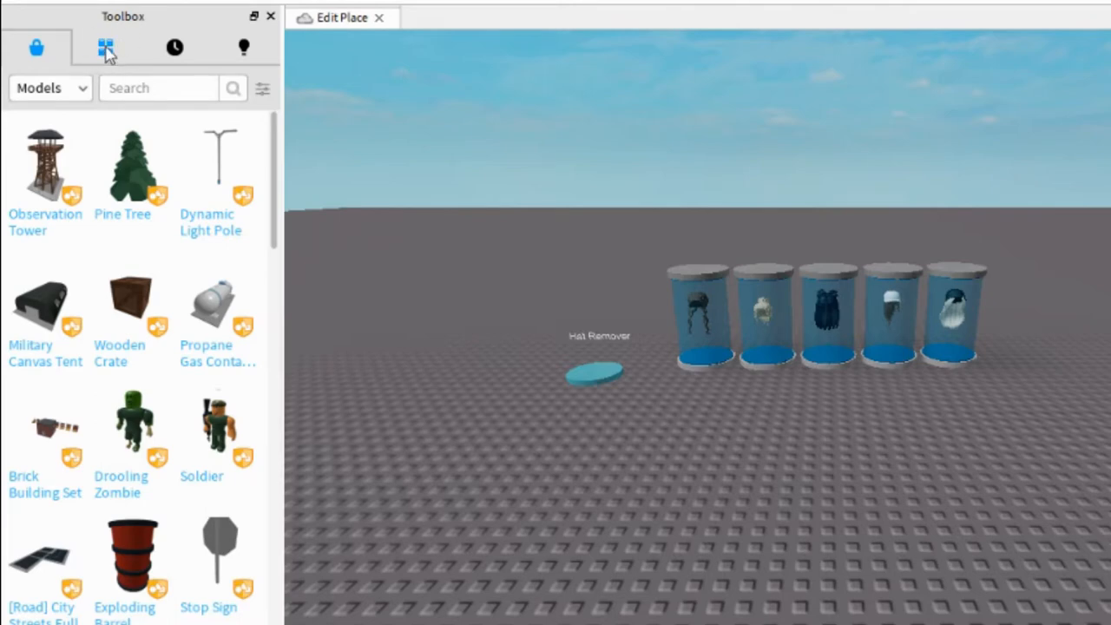
{"action": "left_click", "coordinate": [106, 47]}
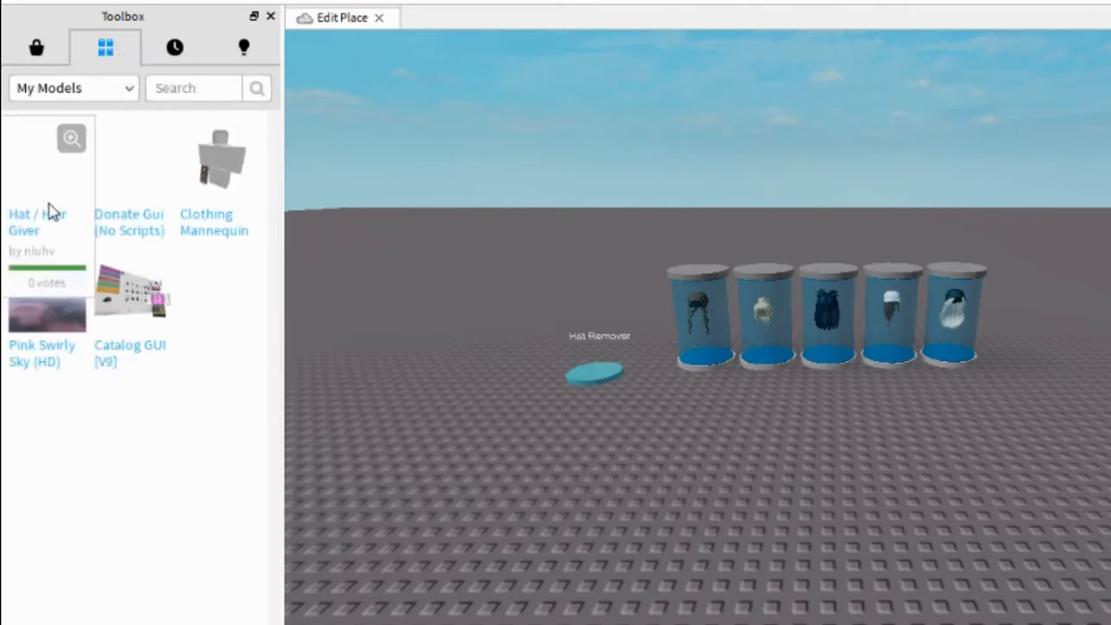
{"action": "mouse_move", "coordinate": [44, 242]}
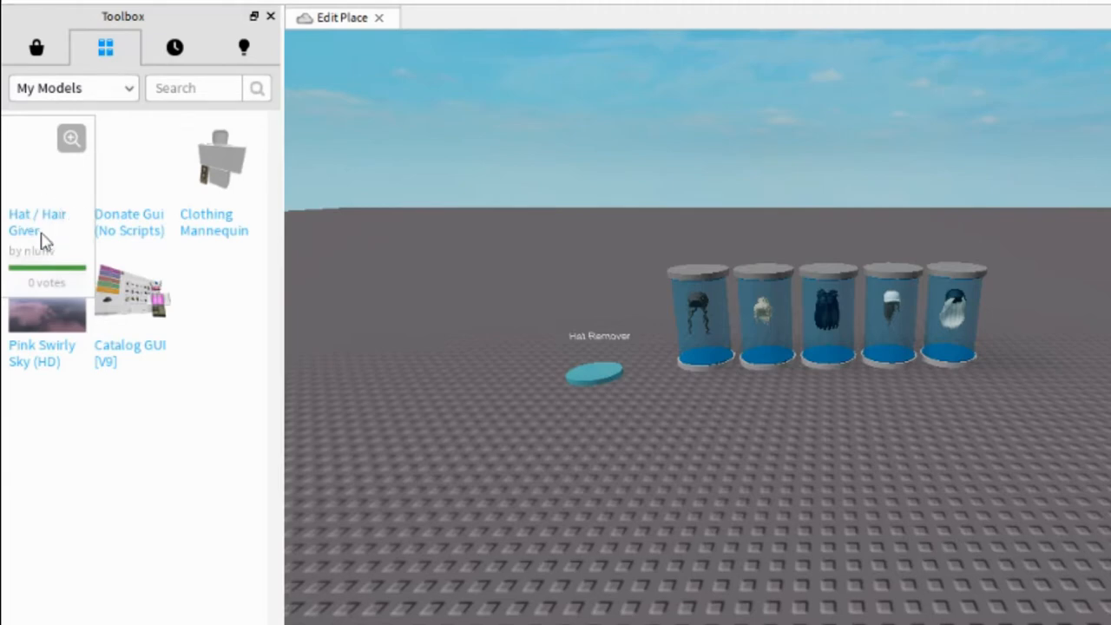
{"action": "mouse_move", "coordinate": [59, 205]}
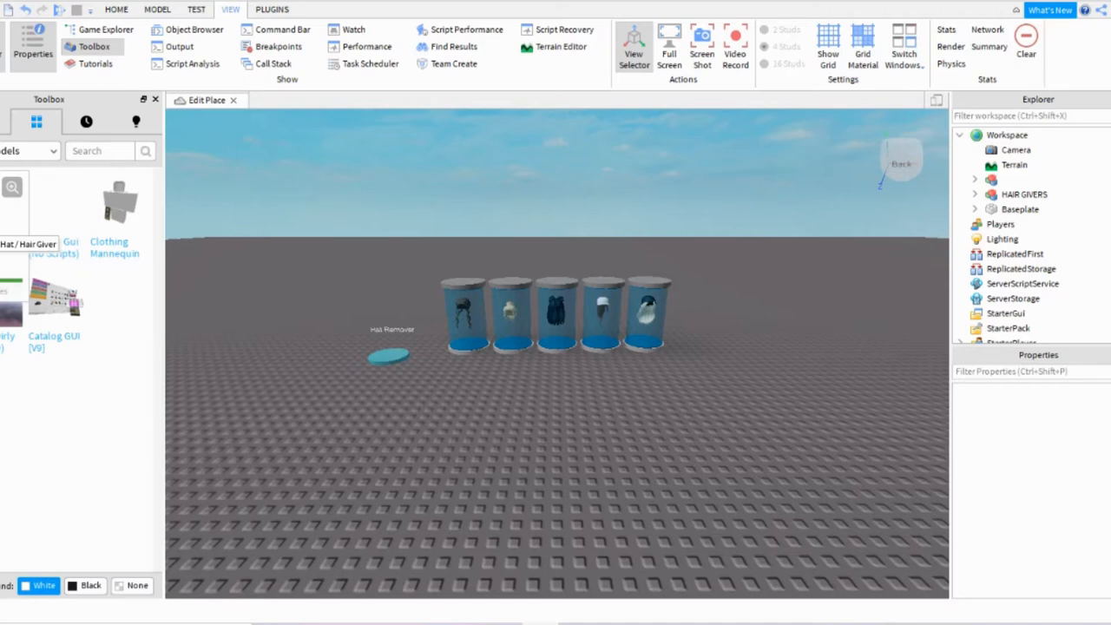
Switch to the Plugins tab, showing installed plugins such as Easy catalog.
{"action": "left_click", "coordinate": [272, 10]}
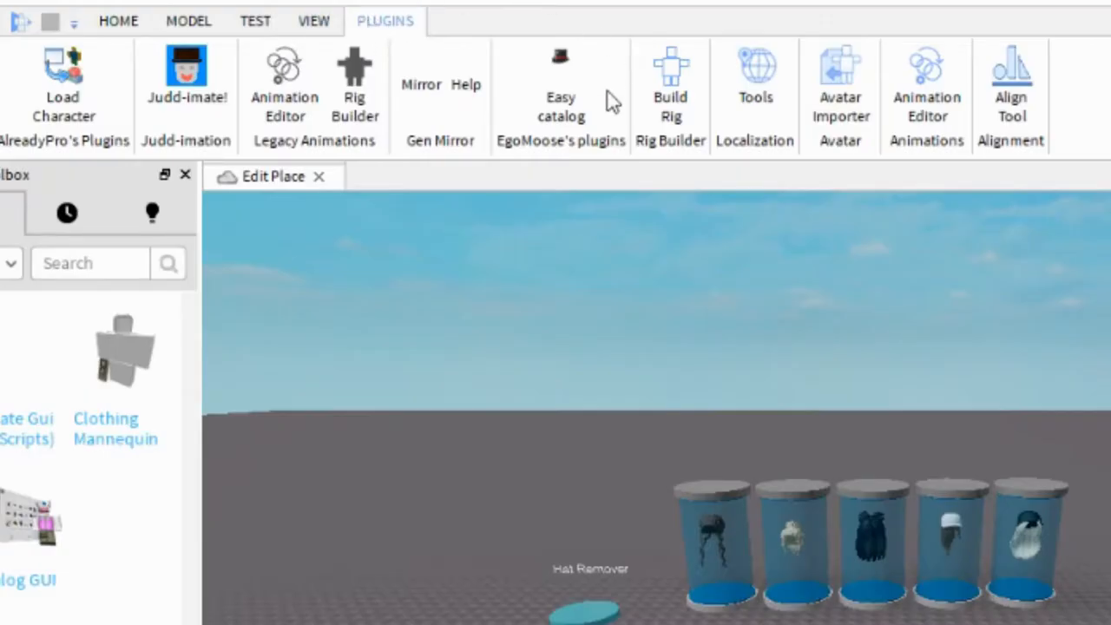
{"action": "mouse_move", "coordinate": [590, 143]}
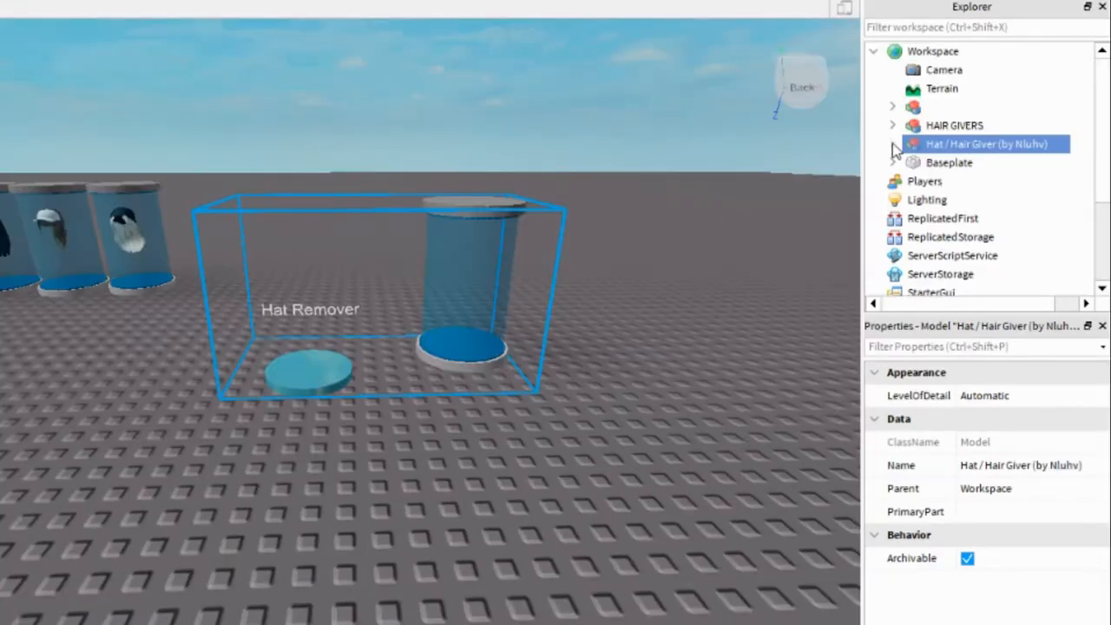
Move the unnamed remover model and Hair Giver out, deleting the empty Hat / Hair Giver wrapper.
{"action": "left_click", "coordinate": [892, 144]}
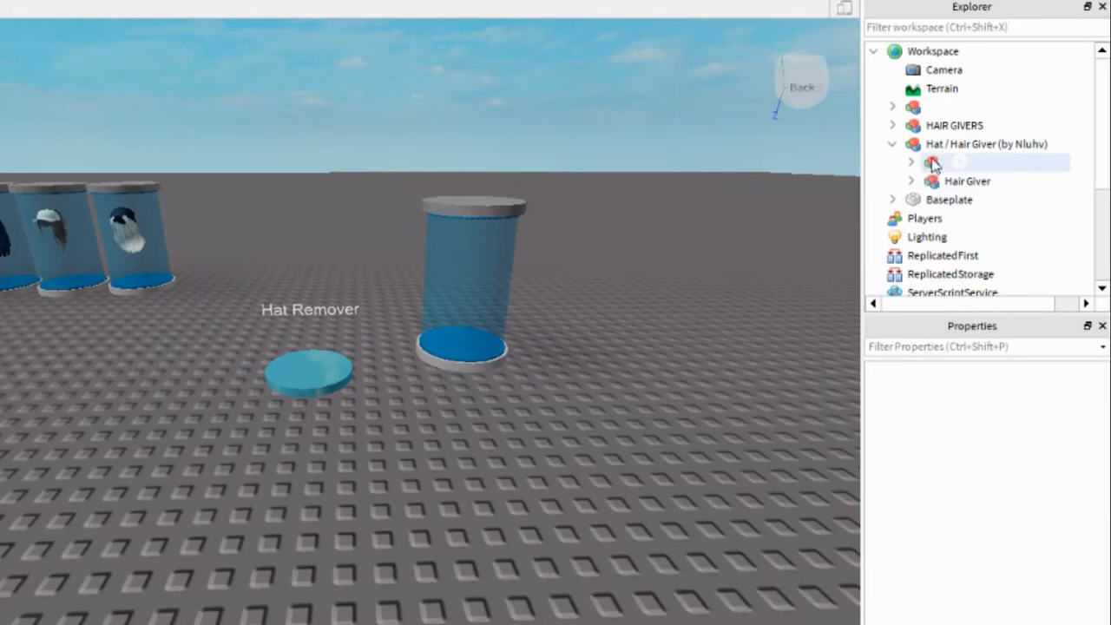
{"action": "left_click", "coordinate": [954, 162]}
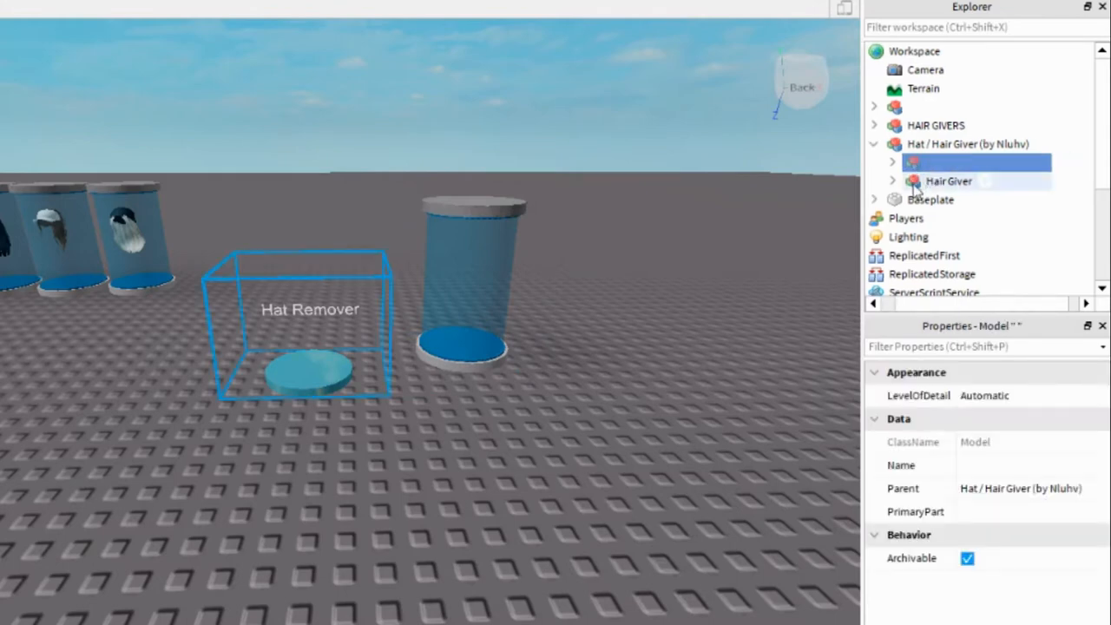
{"action": "left_click", "coordinate": [948, 180]}
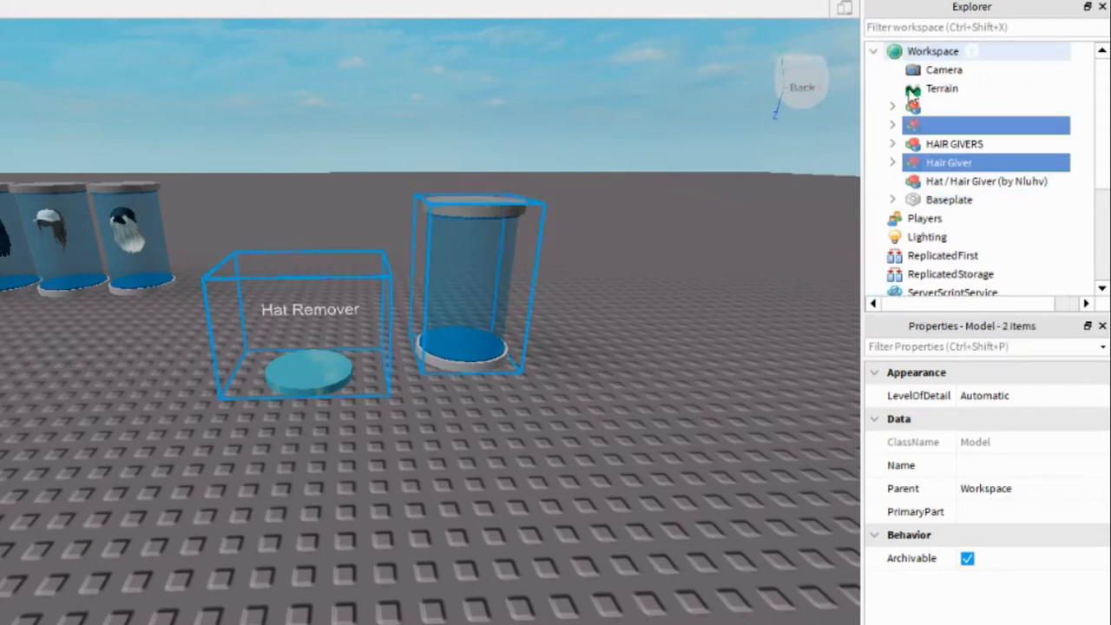
{"action": "left_click", "coordinate": [987, 180]}
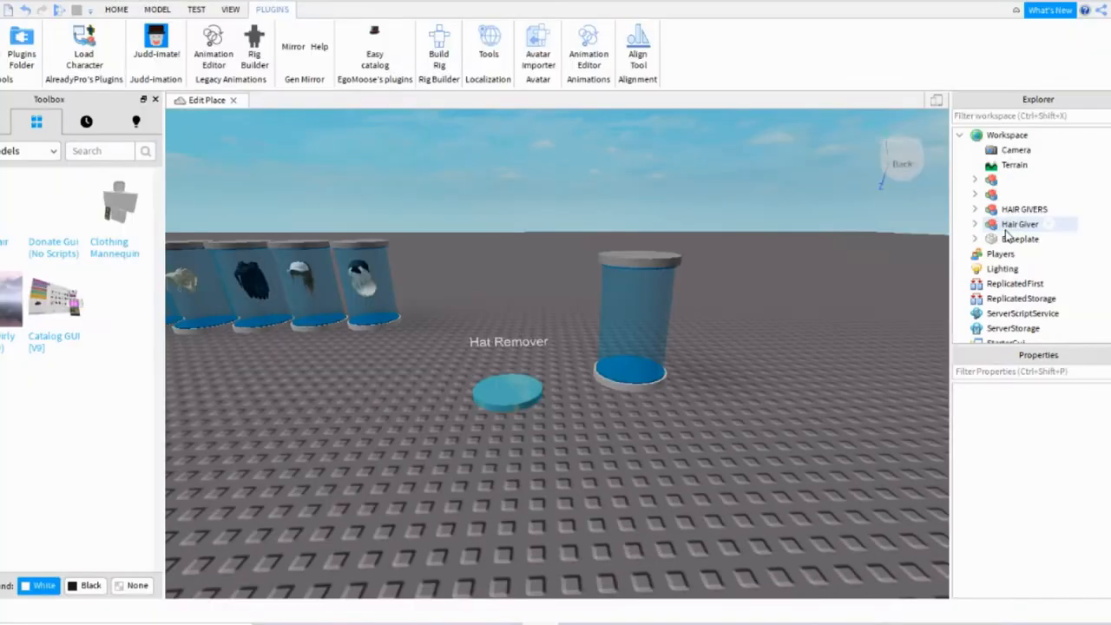
Expand Hair Giver to list Center, Pipes and TopBottomColors, and open Easy catalog.
{"action": "left_click", "coordinate": [1019, 224]}
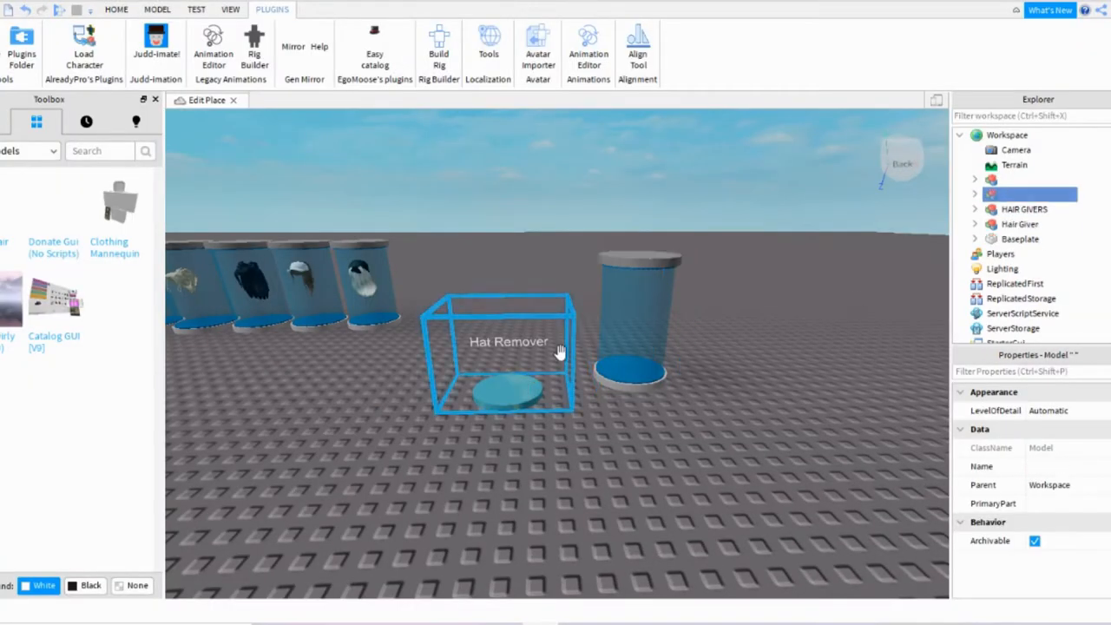
{"action": "left_click", "coordinate": [1020, 224]}
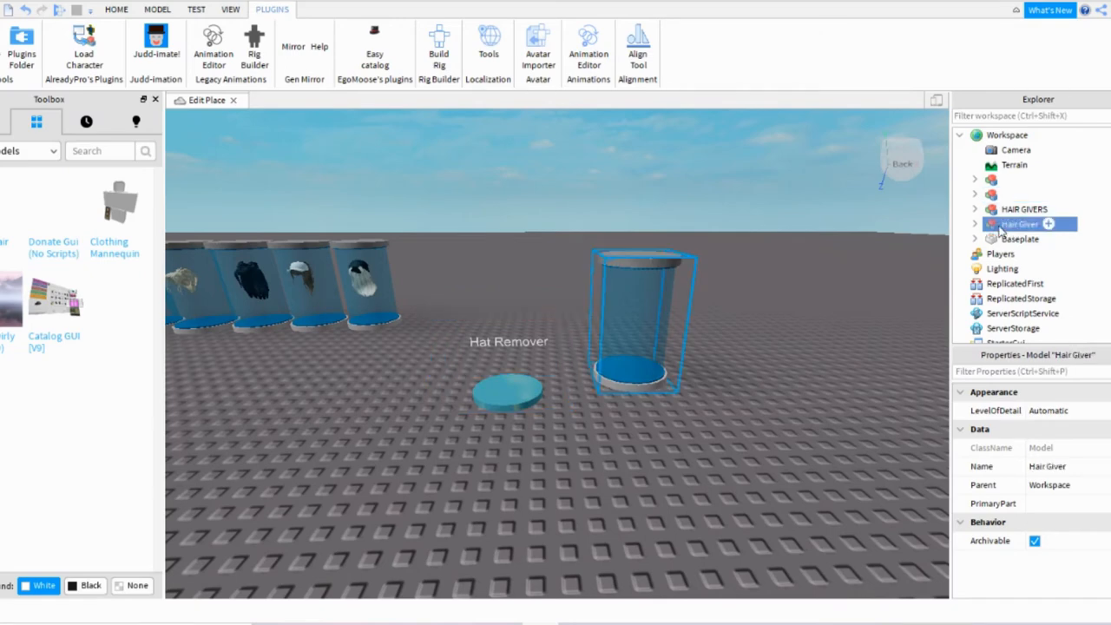
{"action": "left_click", "coordinate": [975, 224]}
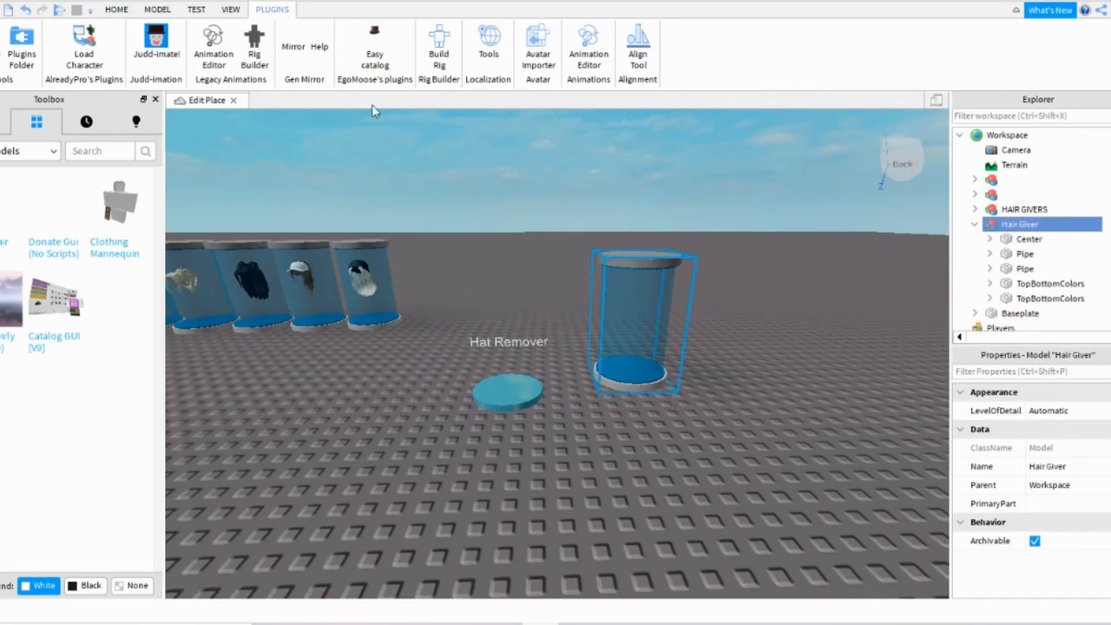
{"action": "mouse_move", "coordinate": [364, 63]}
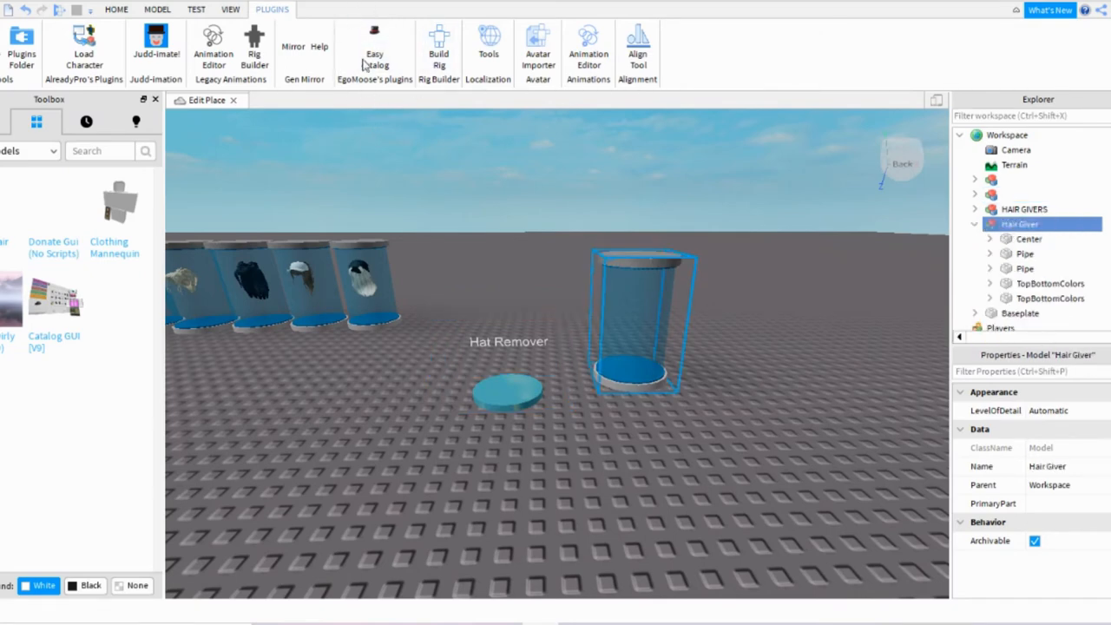
{"action": "left_click", "coordinate": [374, 48]}
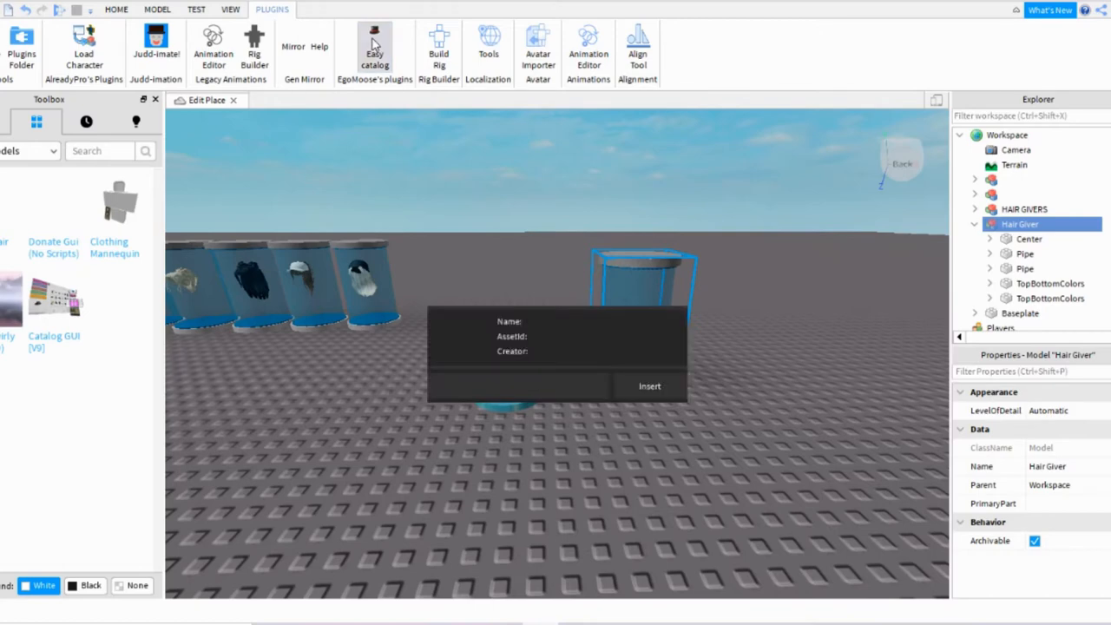
{"action": "mouse_move", "coordinate": [360, 457]}
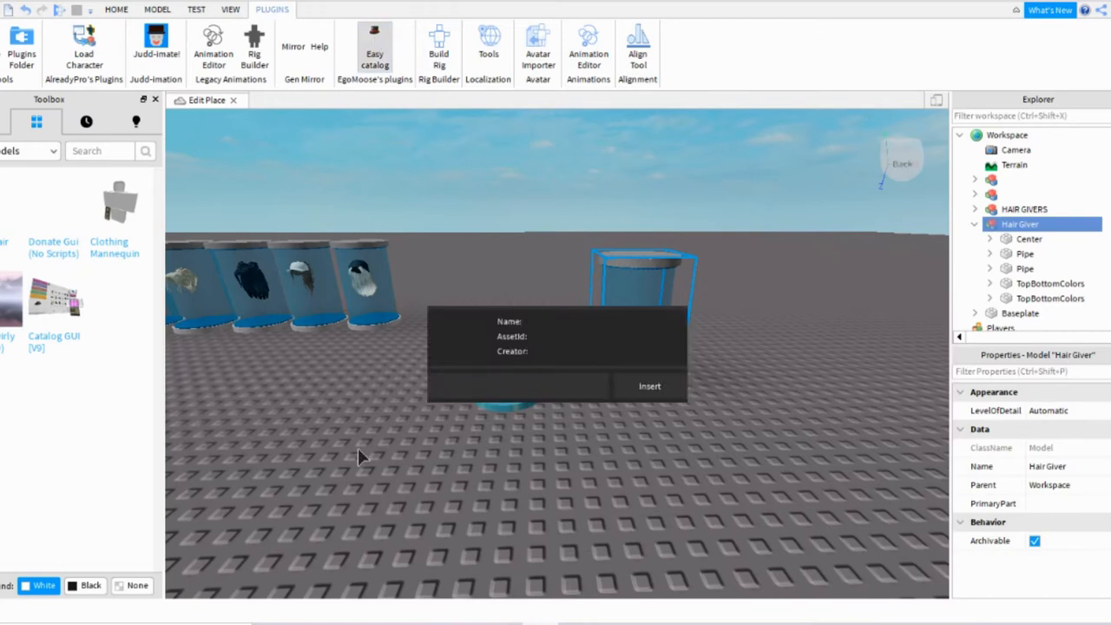
{"action": "mouse_move", "coordinate": [425, 401]}
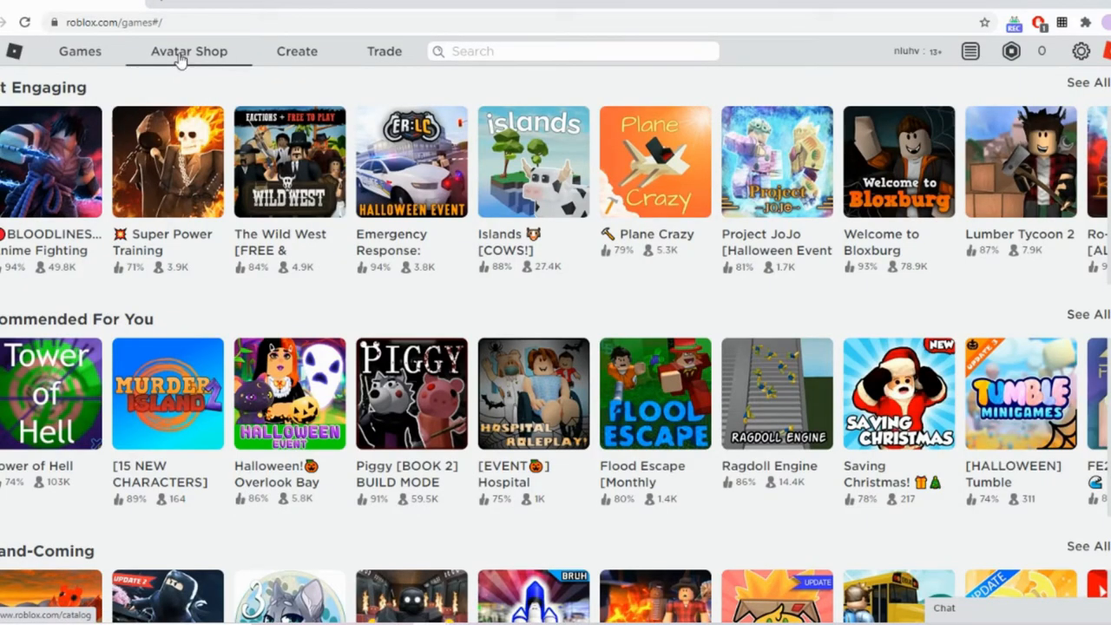
Search the avatar shop's Hair accessories for 'Toxic' and open Toxic Messy Buns.
{"action": "left_click", "coordinate": [188, 51]}
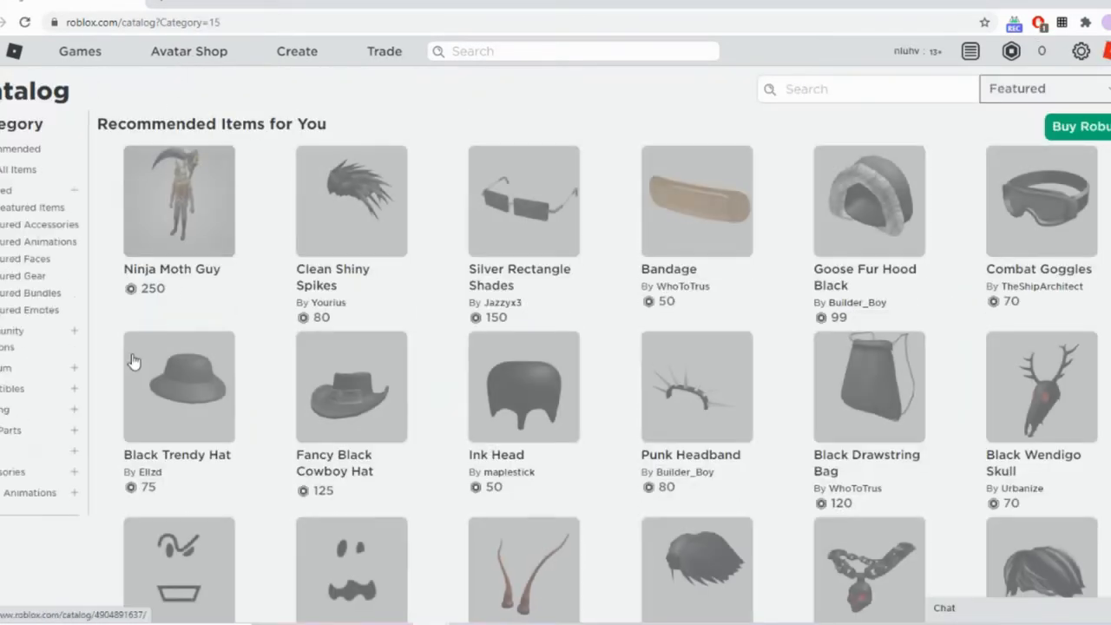
{"action": "scroll", "scroll_direction": "down", "scroll_amount": 3}
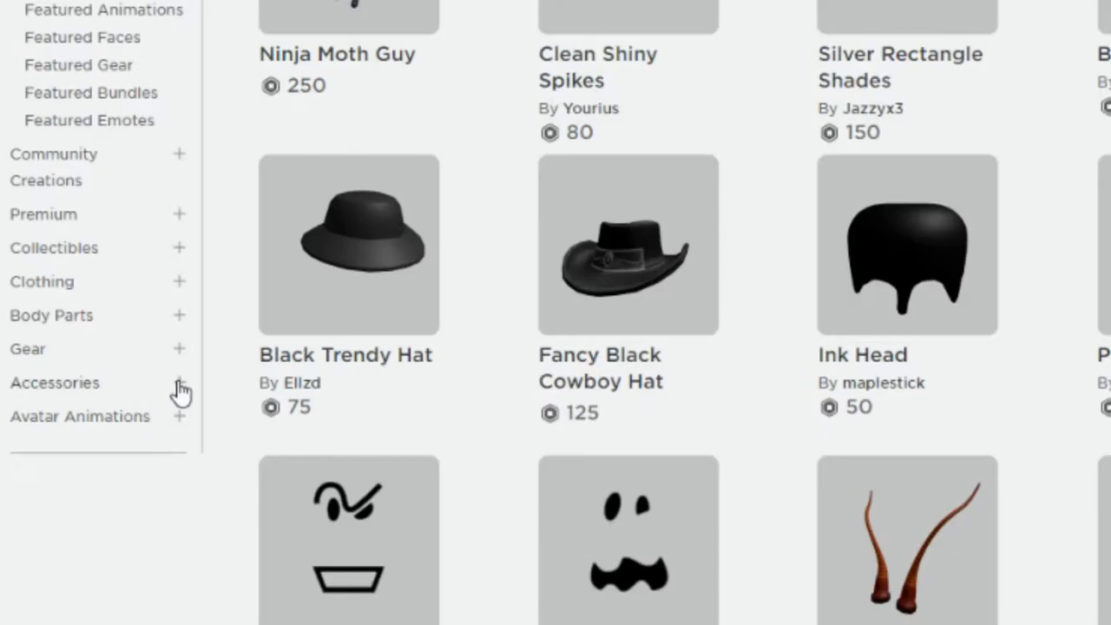
{"action": "left_click", "coordinate": [180, 383]}
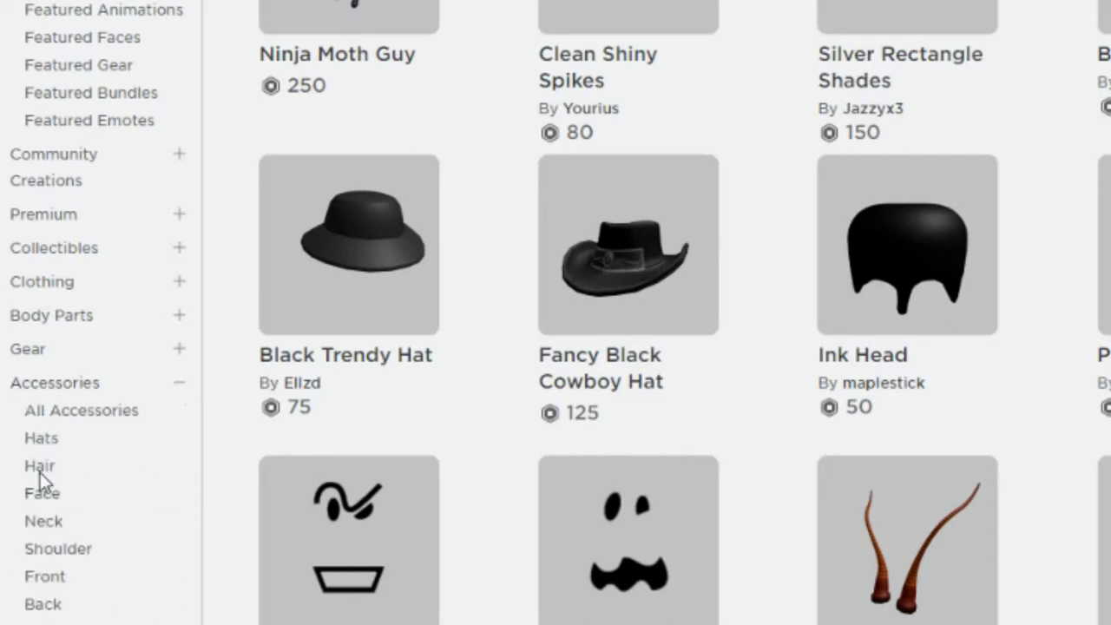
{"action": "mouse_move", "coordinate": [76, 516]}
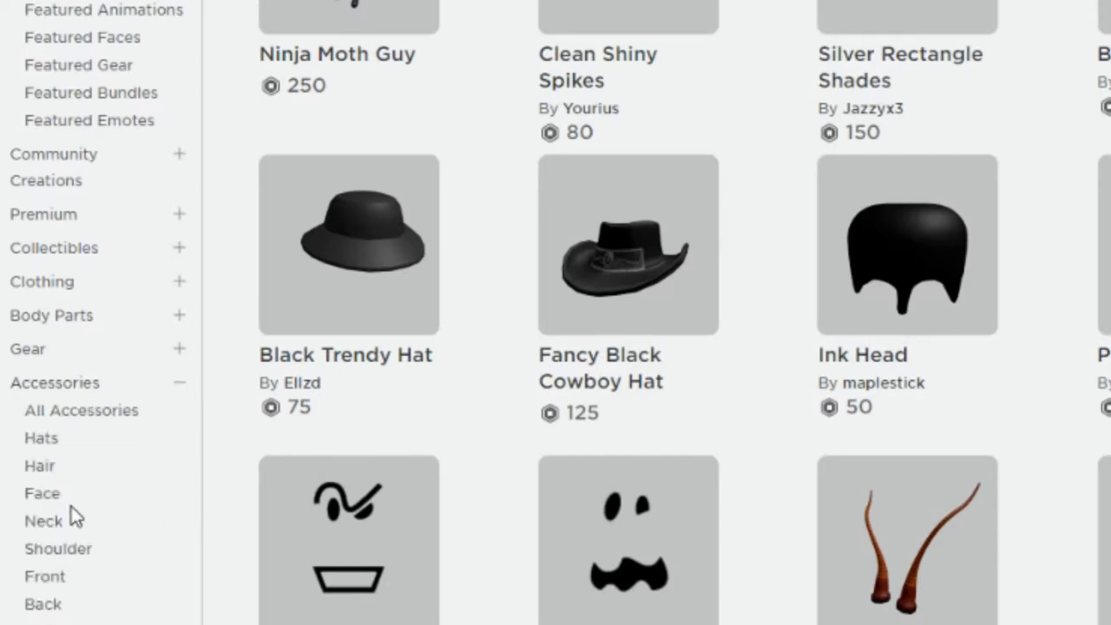
{"action": "left_click", "coordinate": [39, 466]}
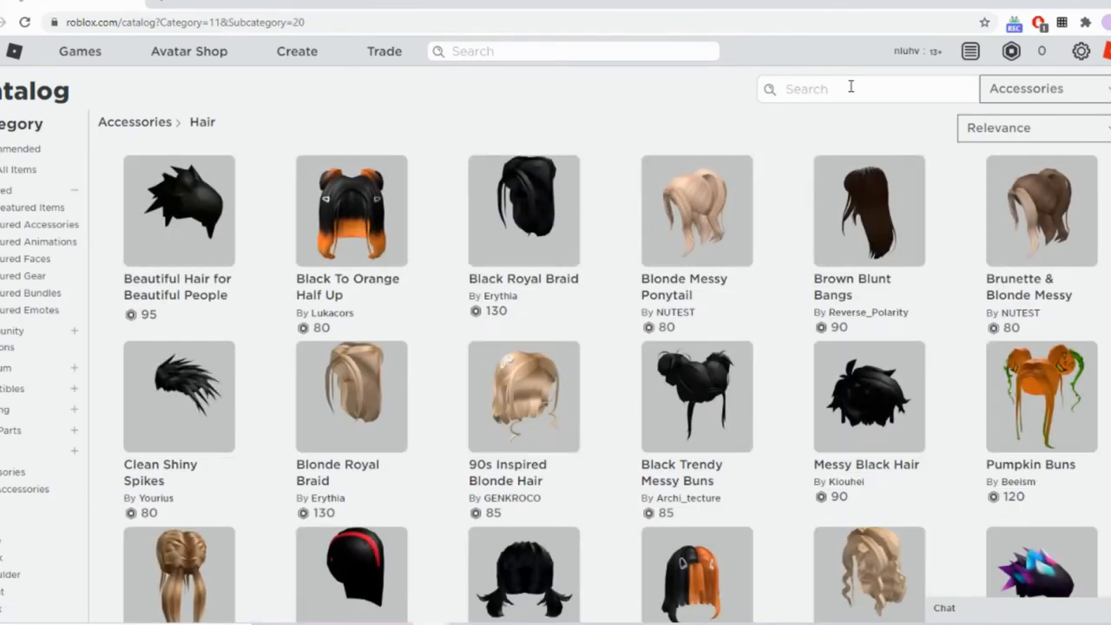
{"action": "type", "text": "Toxic"}
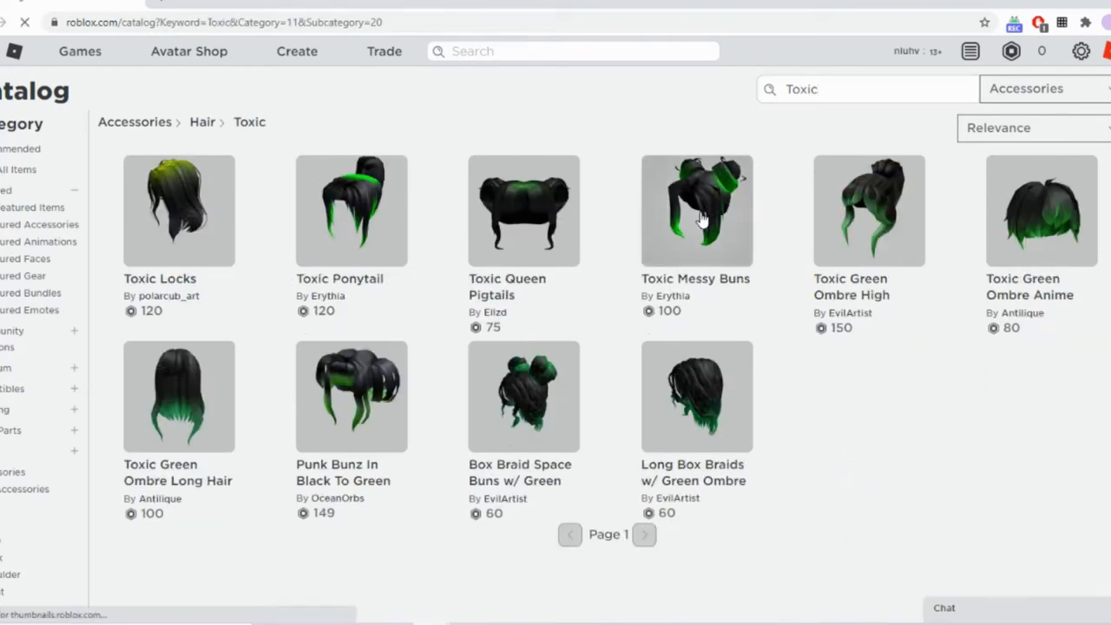
{"action": "left_click", "coordinate": [696, 210]}
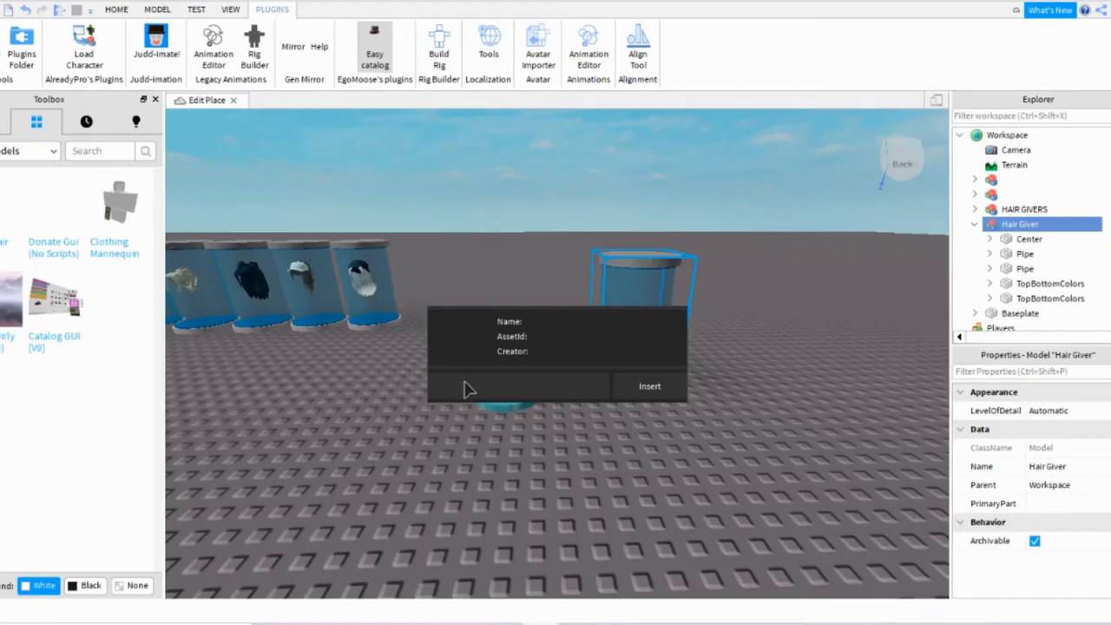
{"action": "mouse_move", "coordinate": [457, 396]}
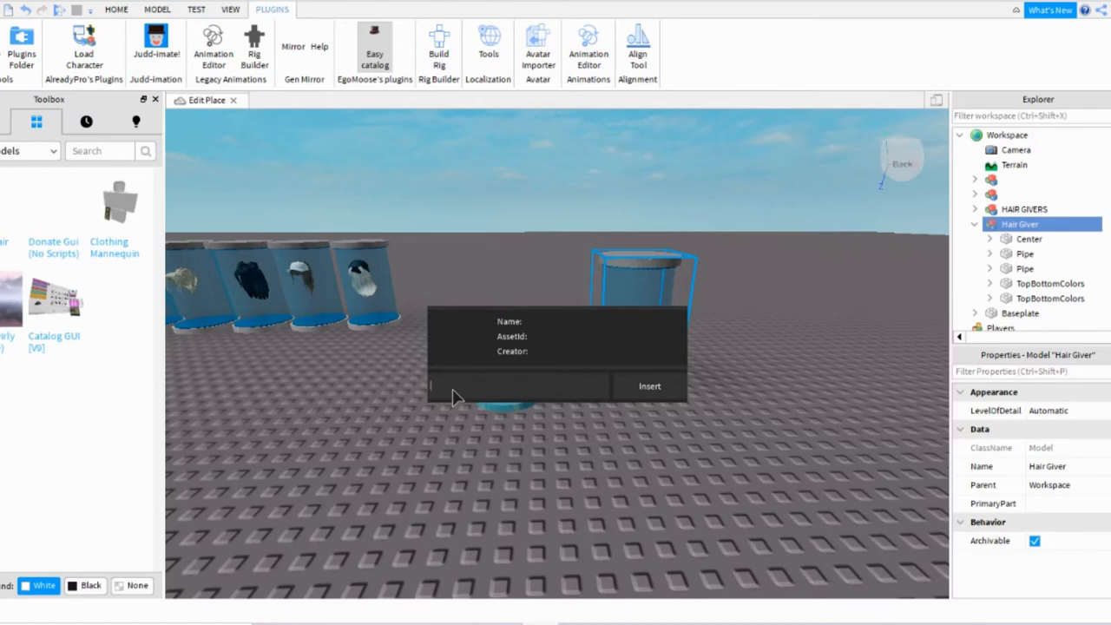
{"action": "type", "text": "4101492391"}
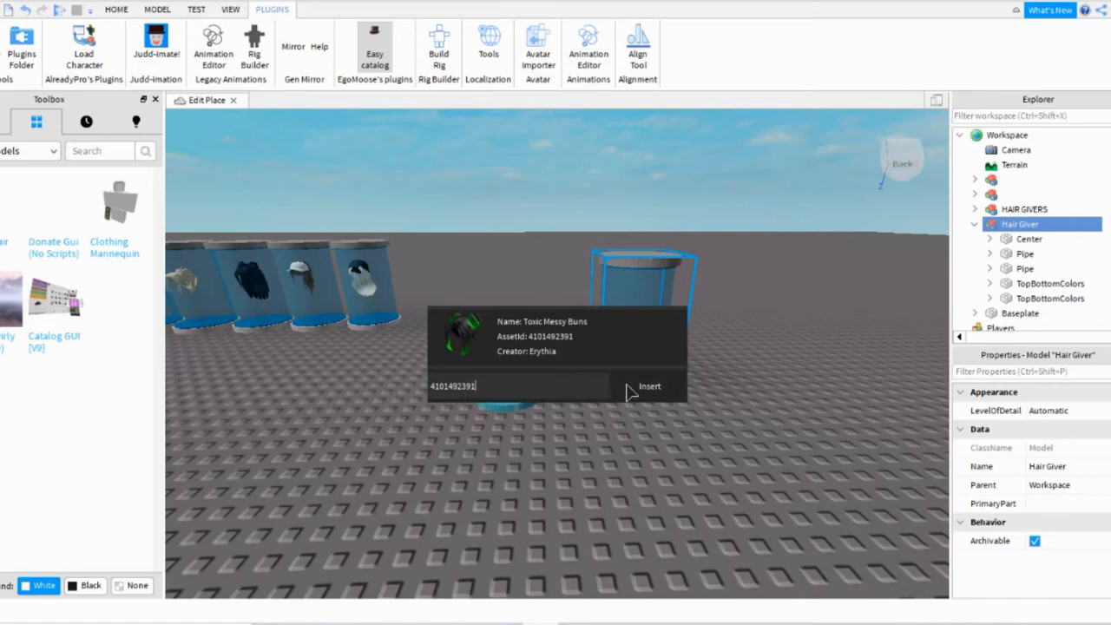
{"action": "left_click", "coordinate": [649, 385]}
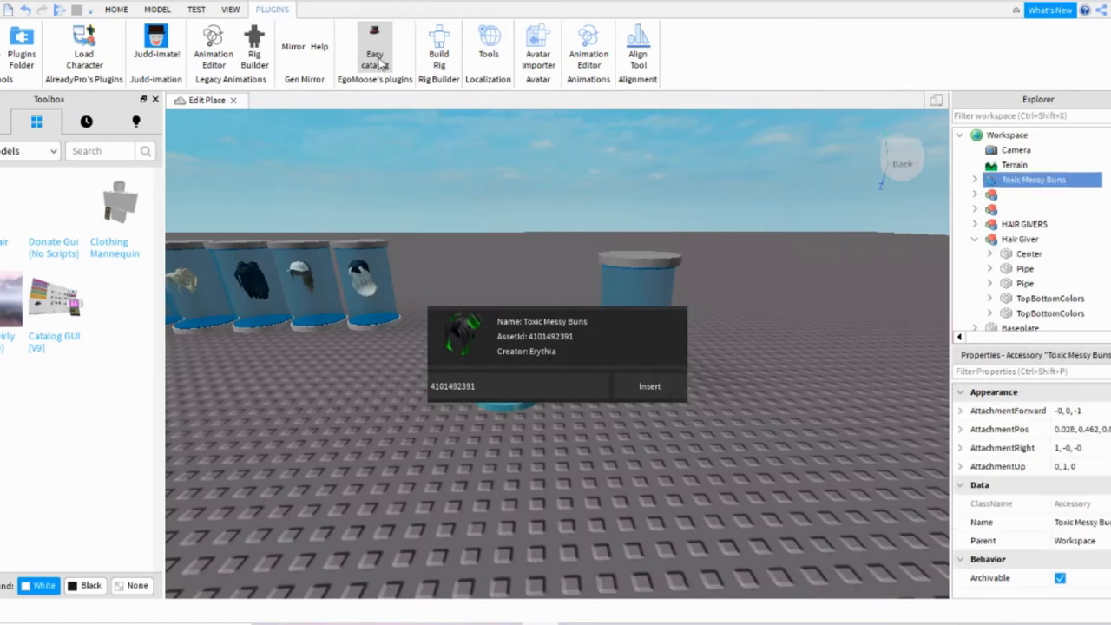
{"action": "left_click", "coordinate": [156, 47]}
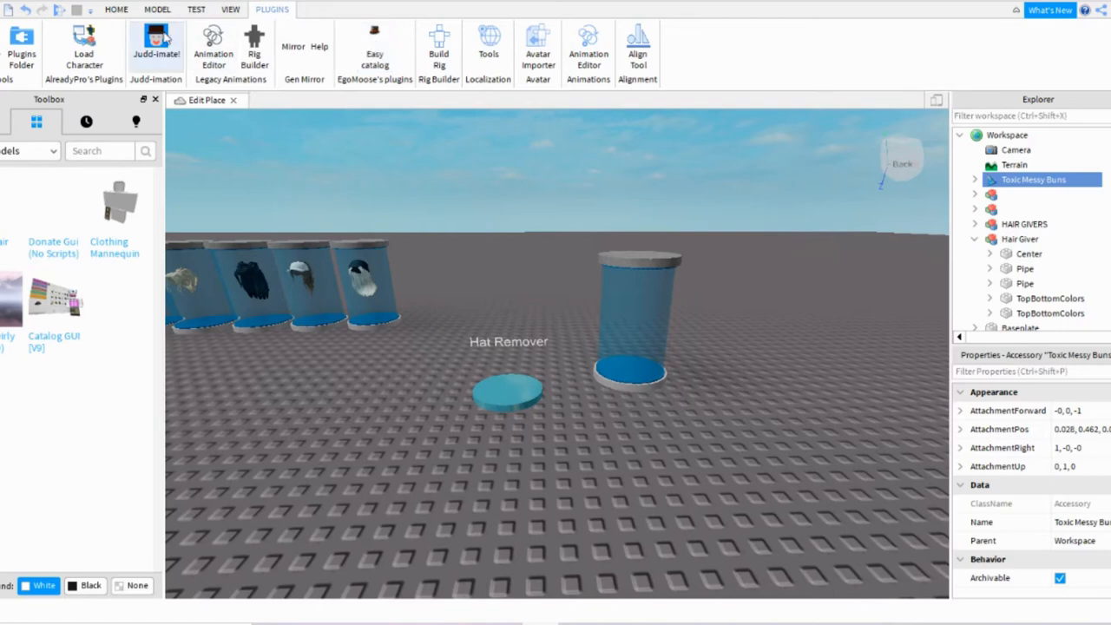
{"action": "left_click", "coordinate": [115, 10]}
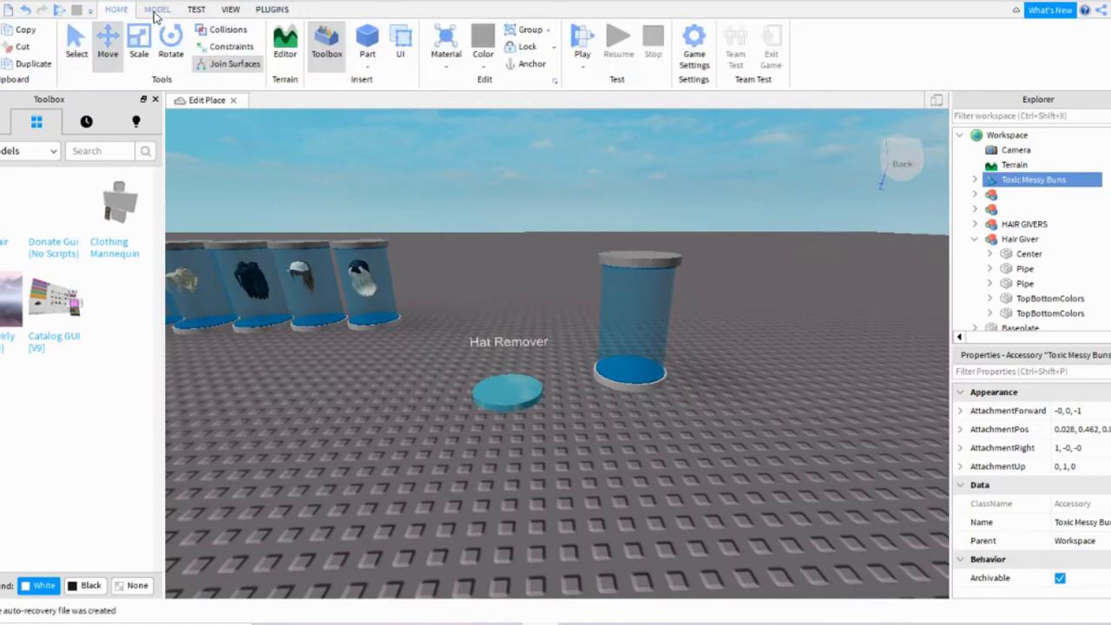
{"action": "left_click", "coordinate": [156, 10]}
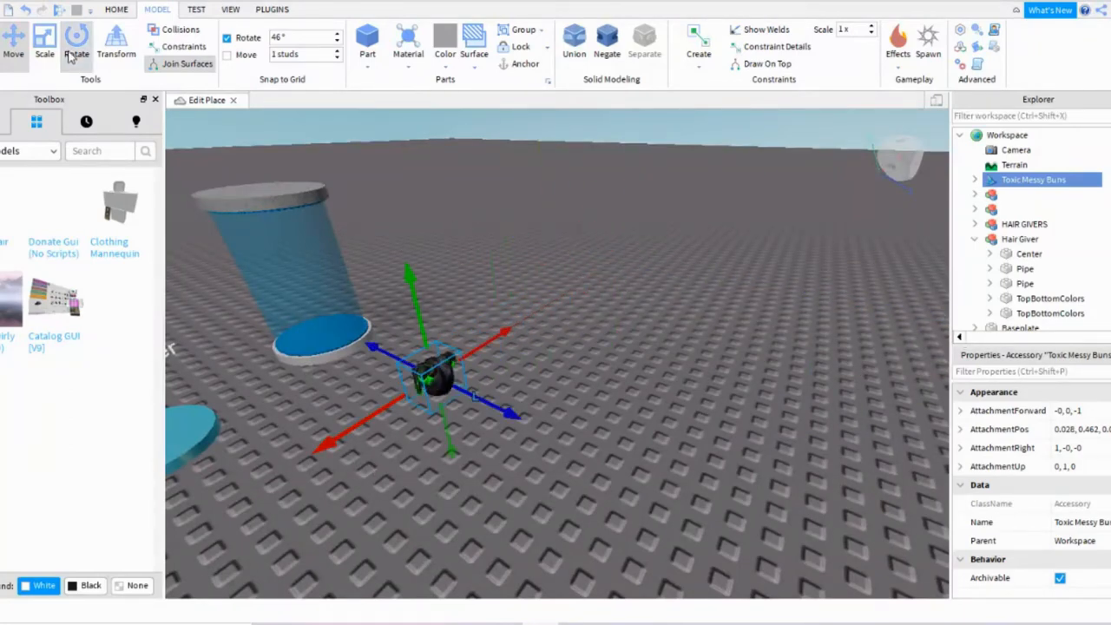
{"action": "left_click", "coordinate": [75, 42]}
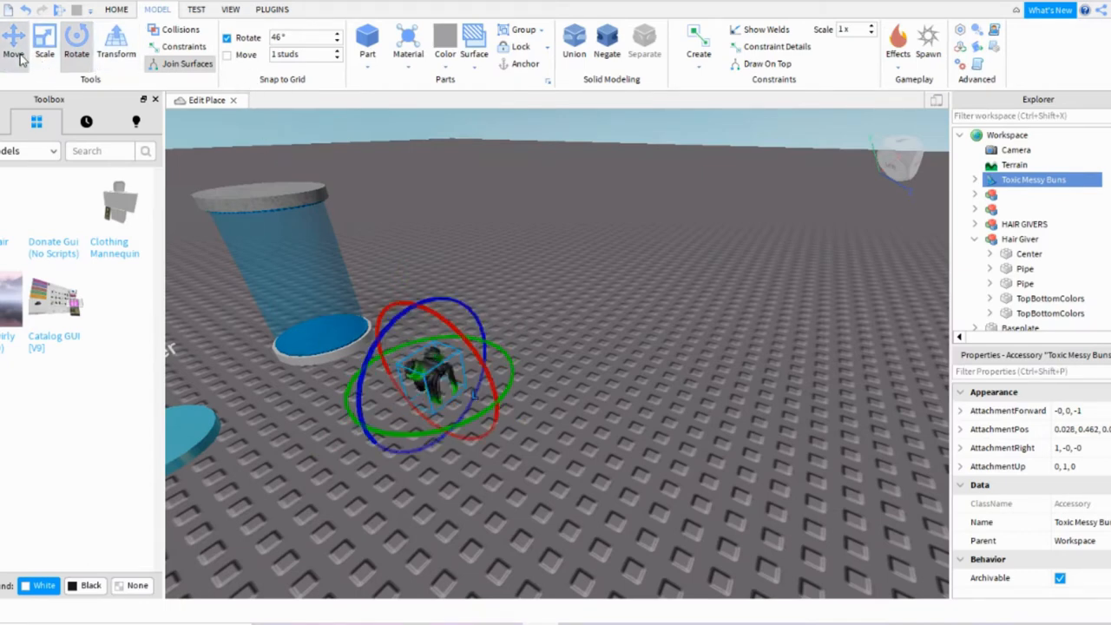
{"action": "left_click", "coordinate": [13, 40]}
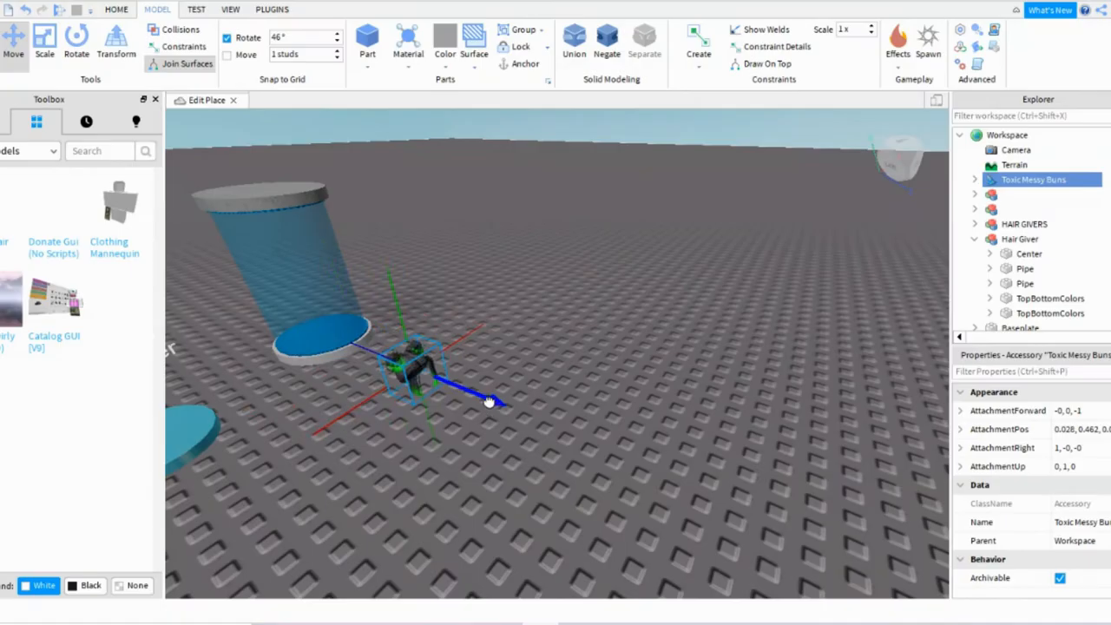
Drag the Toxic Messy Buns hair inside the glass giver tube and lift it to mid-height.
{"action": "left_click_drag", "start_coordinate": [489, 401], "coordinate": [424, 397]}
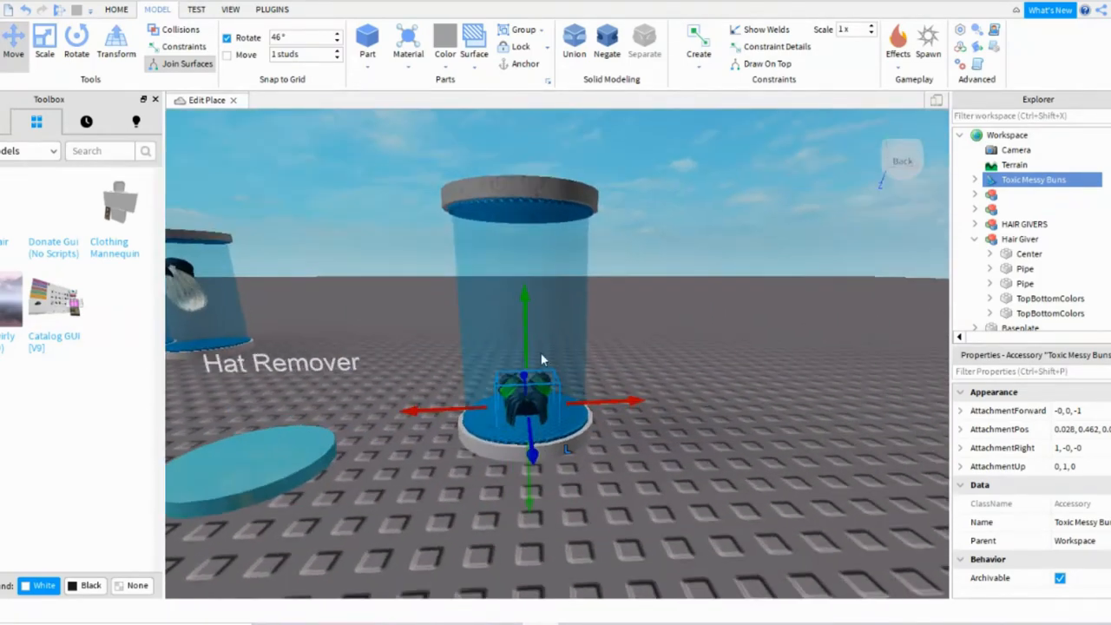
{"action": "left_click_drag", "start_coordinate": [527, 408], "coordinate": [522, 321]}
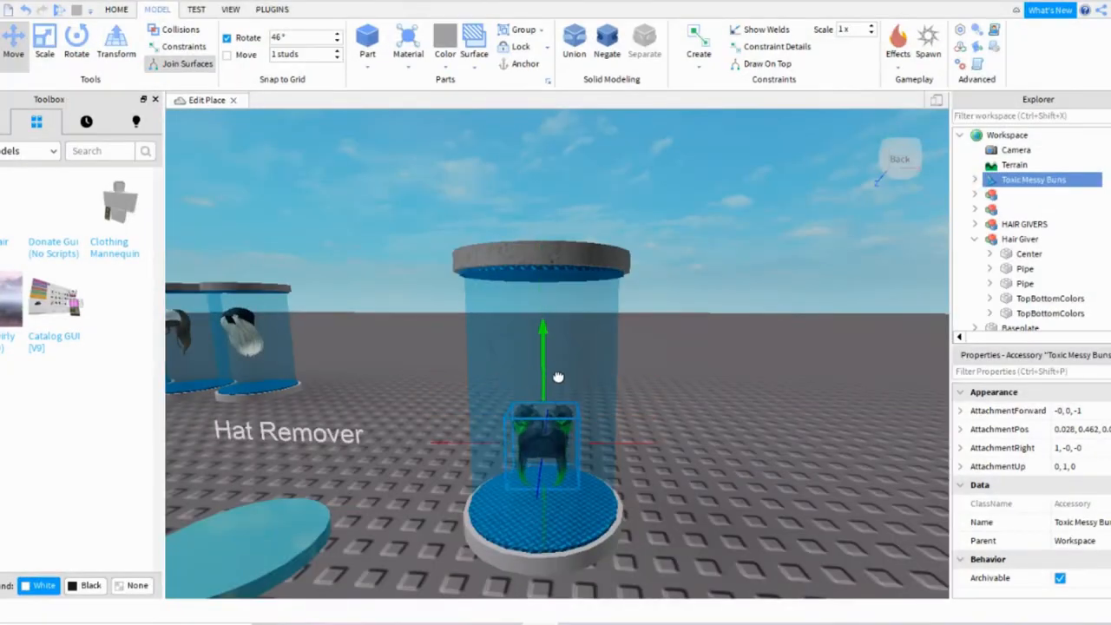
{"action": "left_click_drag", "start_coordinate": [558, 375], "coordinate": [547, 322]}
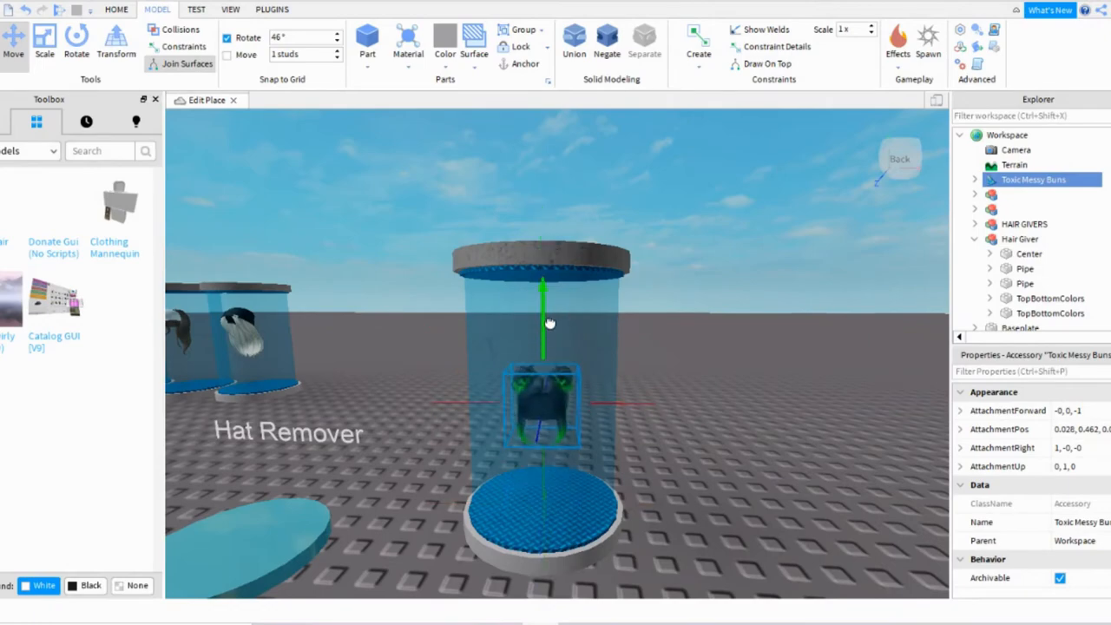
{"action": "left_click_drag", "start_coordinate": [546, 321], "coordinate": [621, 379]}
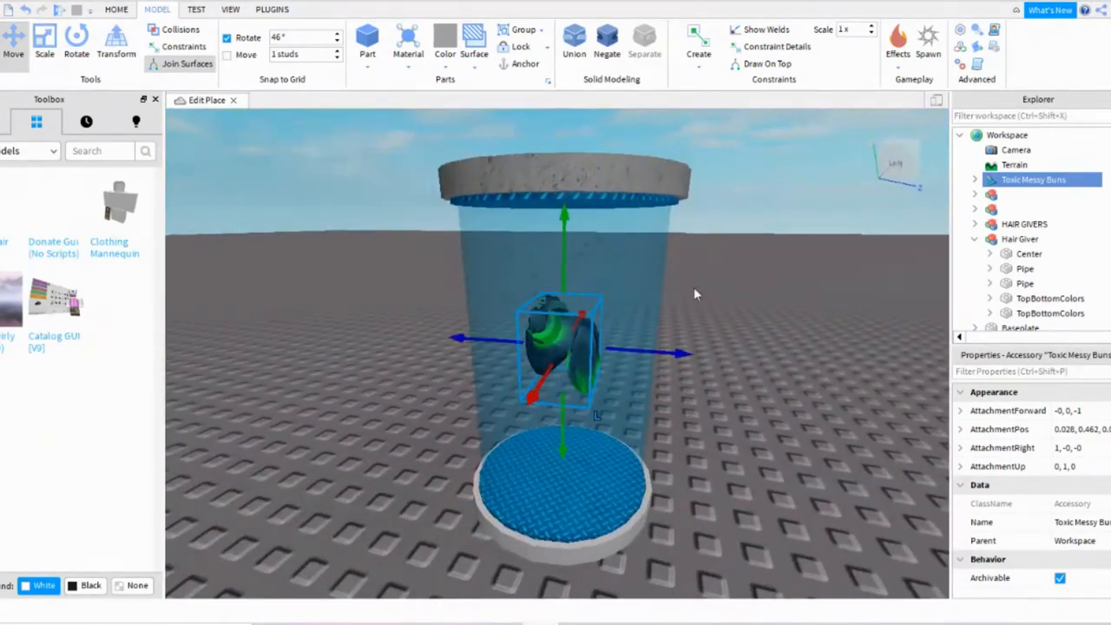
{"action": "left_click", "coordinate": [777, 330]}
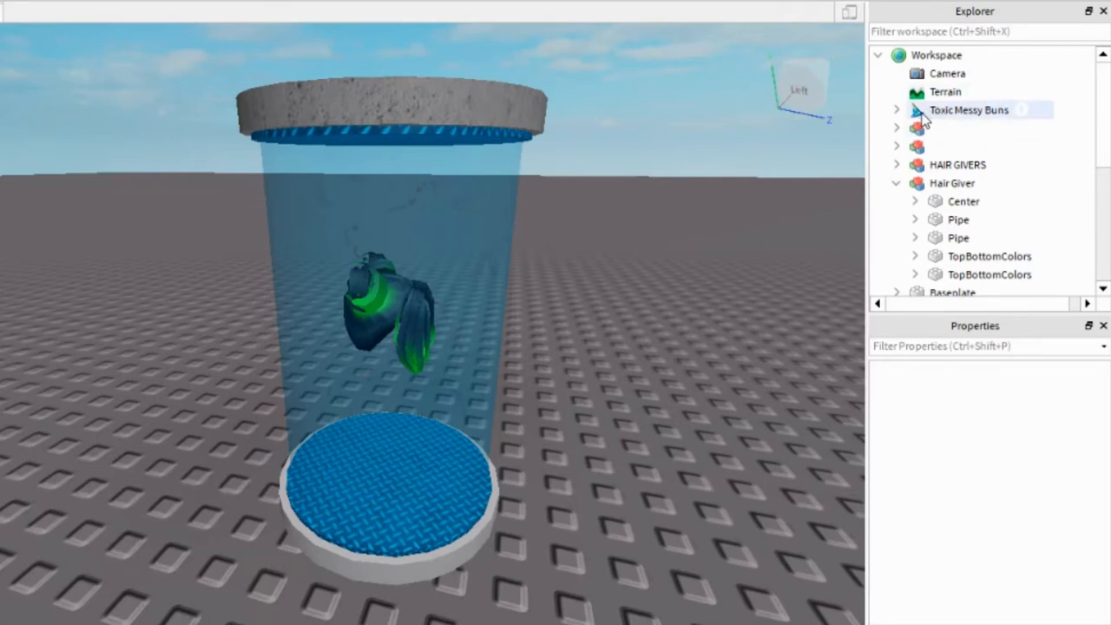
Put the hair in Hair Giver, rename the giver Toxic Messy Buns and the hair Accessory.
{"action": "left_click", "coordinate": [967, 109]}
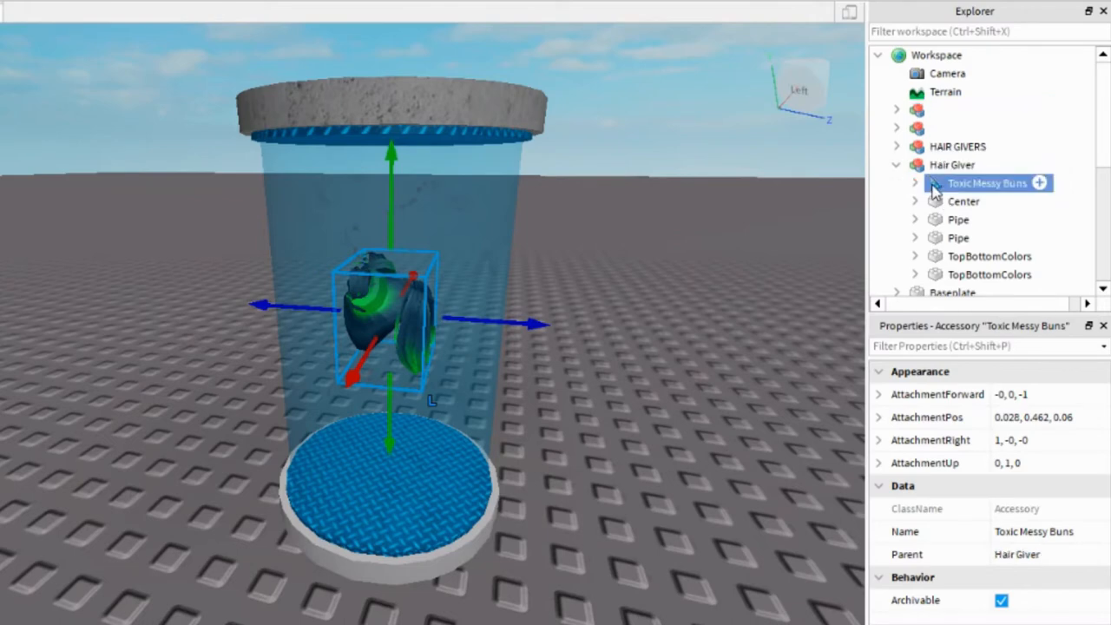
{"action": "left_click", "coordinate": [951, 164]}
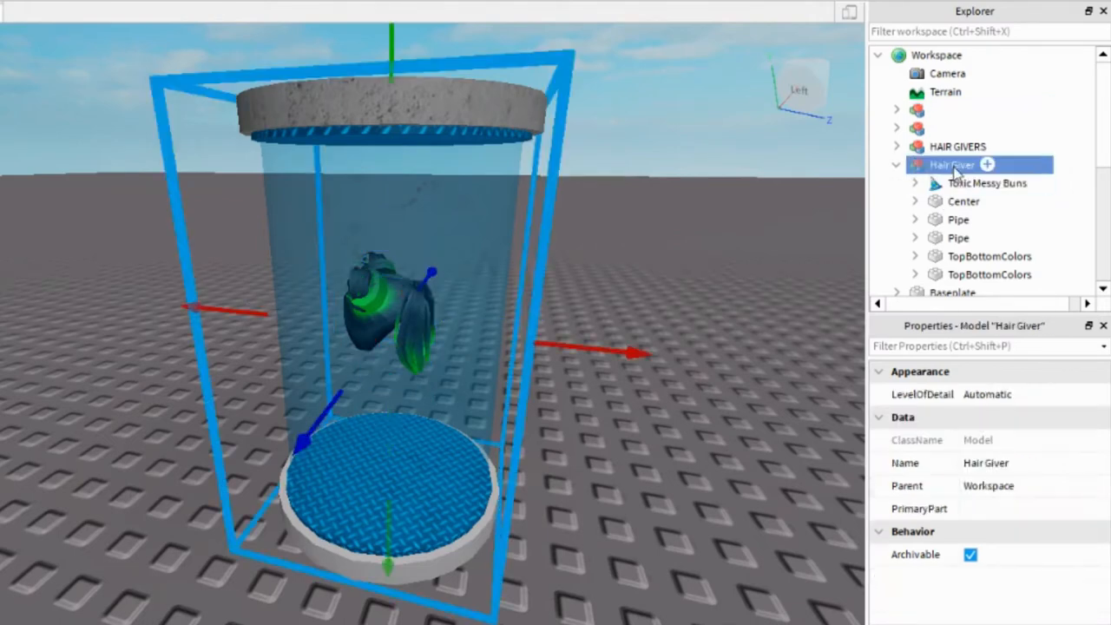
{"action": "double_click", "coordinate": [950, 165]}
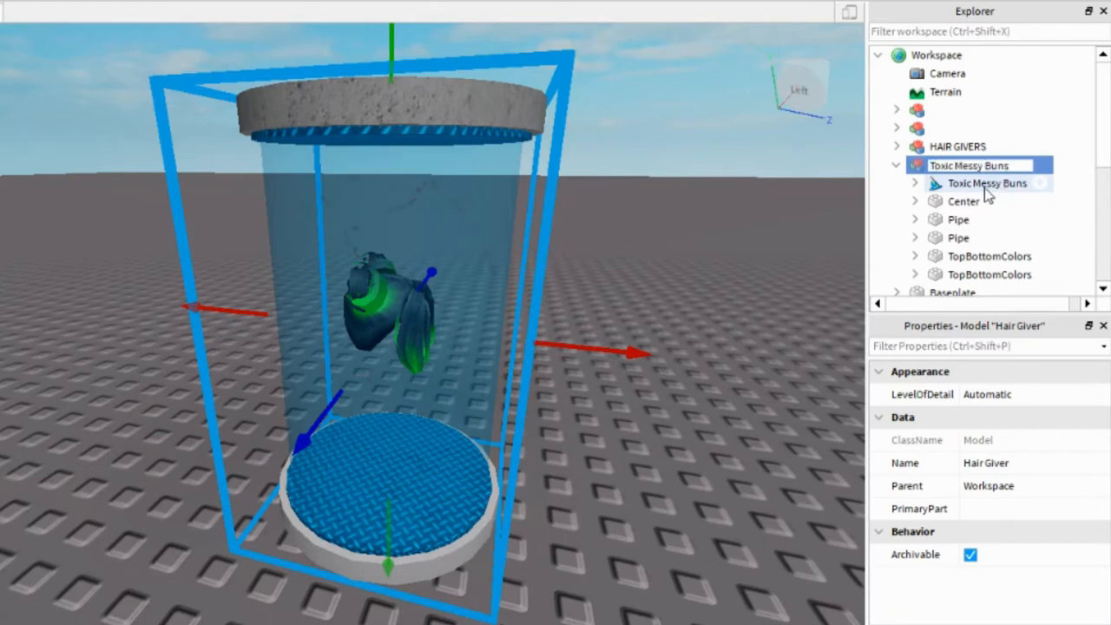
{"action": "left_click", "coordinate": [987, 183]}
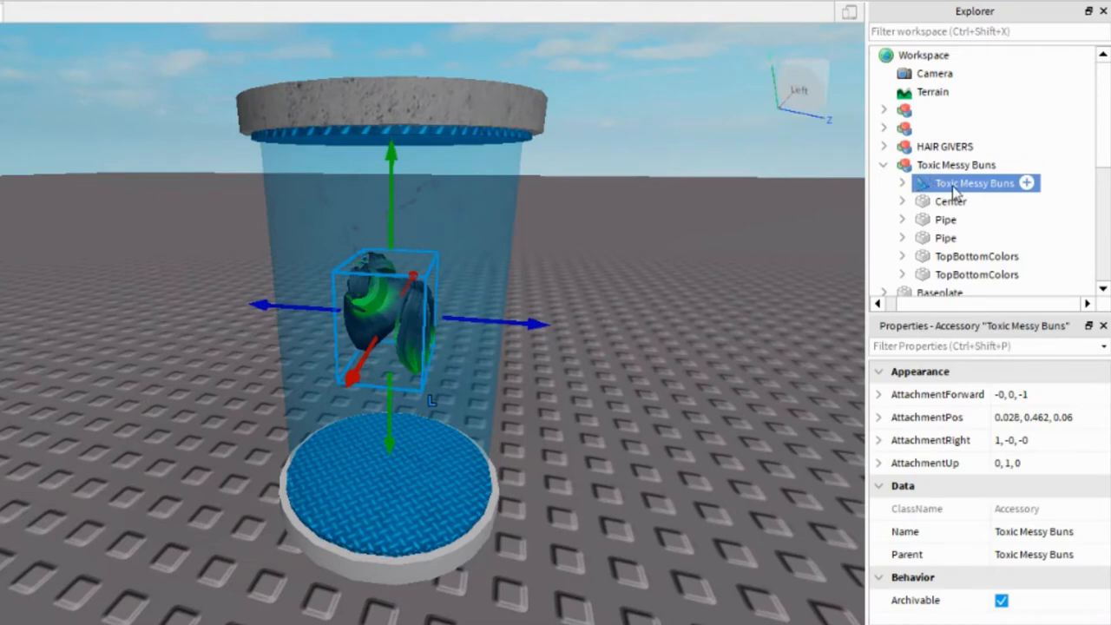
{"action": "double_click", "coordinate": [972, 183]}
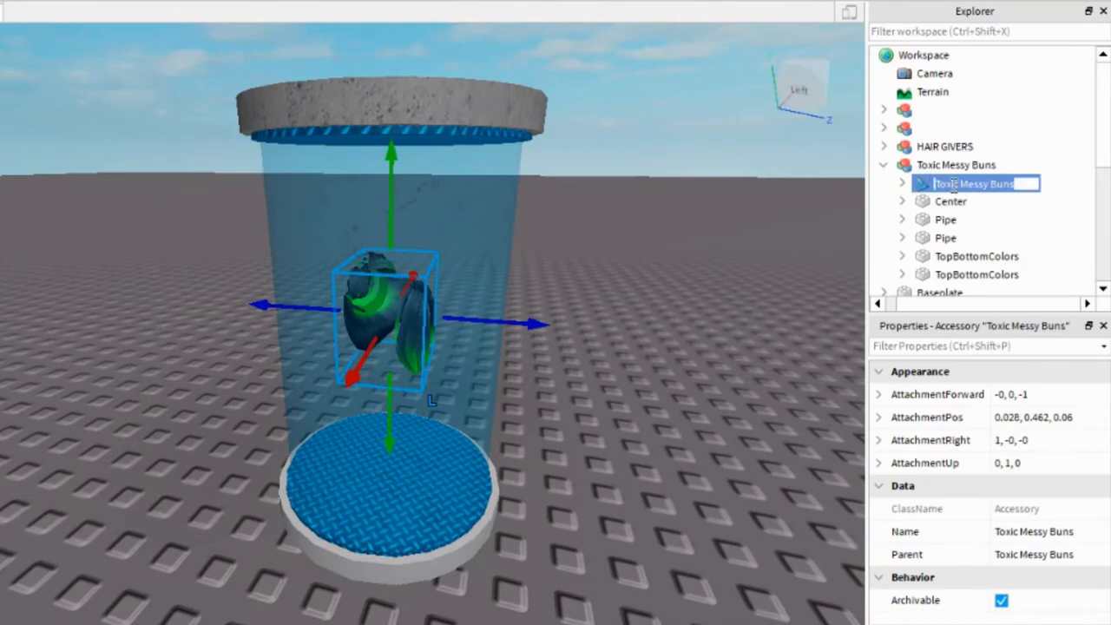
{"action": "type", "text": "Accessory"}
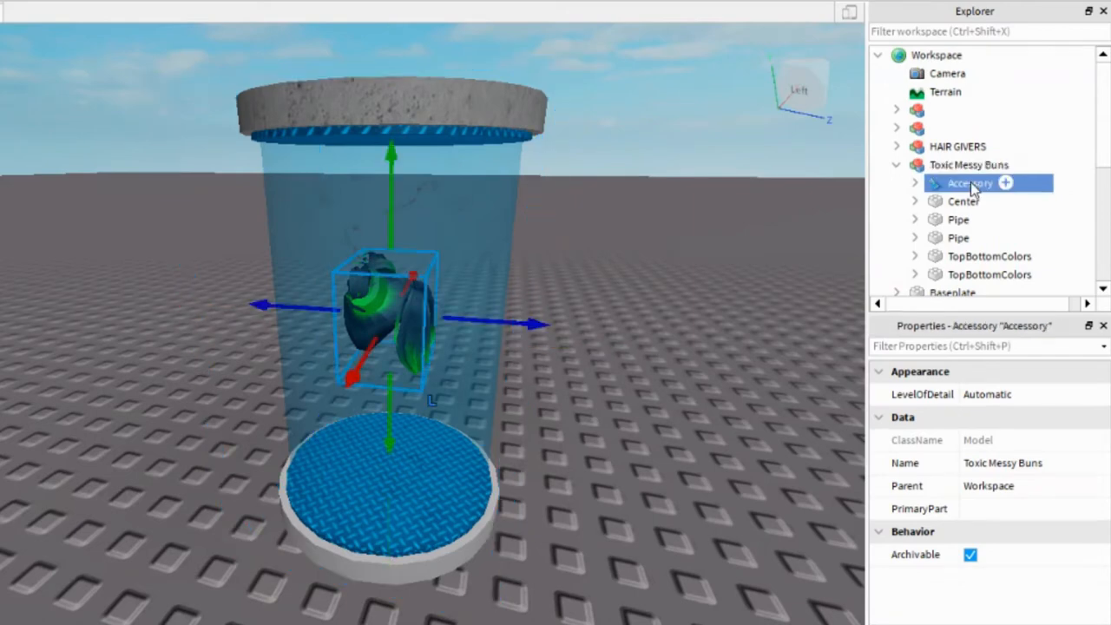
Set the Accessory's Handle to Anchored with CanCollide turned off.
{"action": "left_click", "coordinate": [915, 184]}
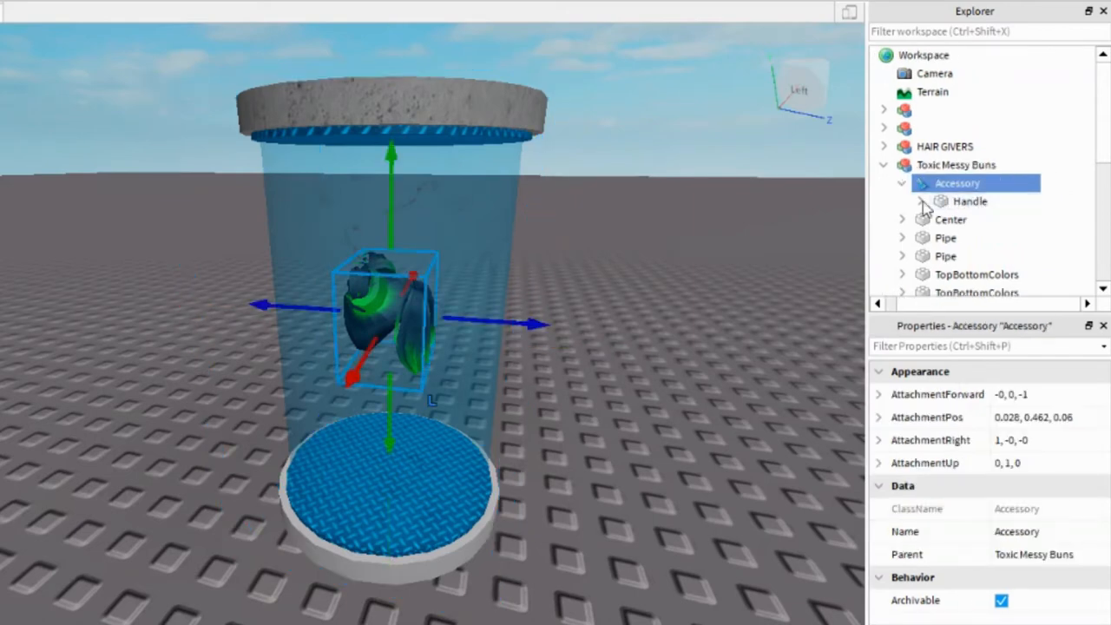
{"action": "left_click", "coordinate": [969, 200]}
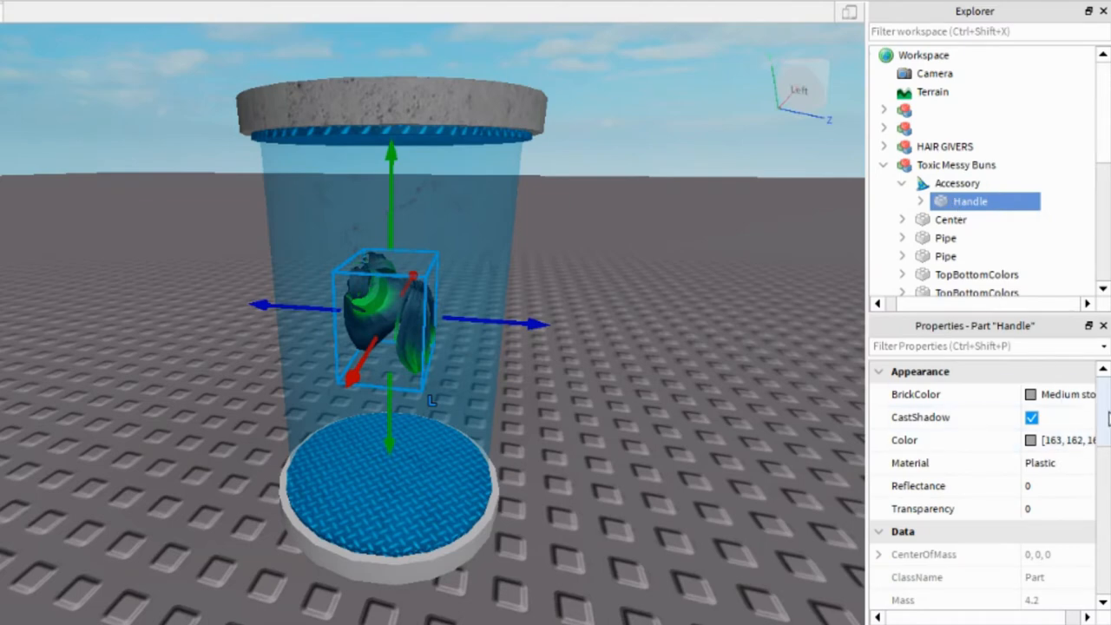
{"action": "scroll", "scroll_direction": "down", "scroll_amount": 3}
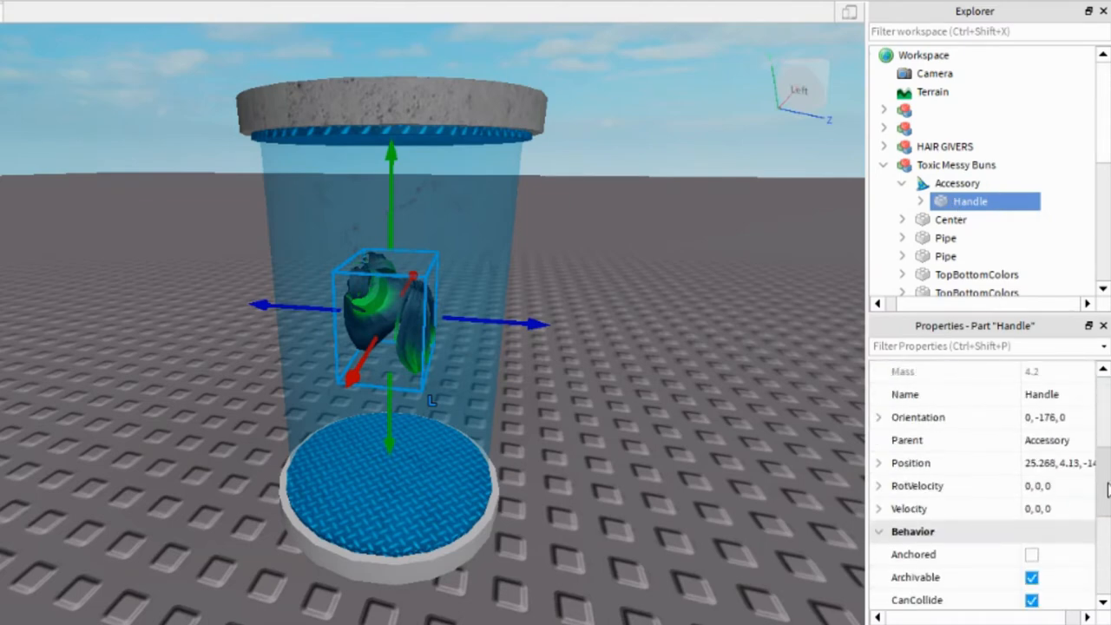
{"action": "scroll", "scroll_direction": "down", "scroll_amount": 3}
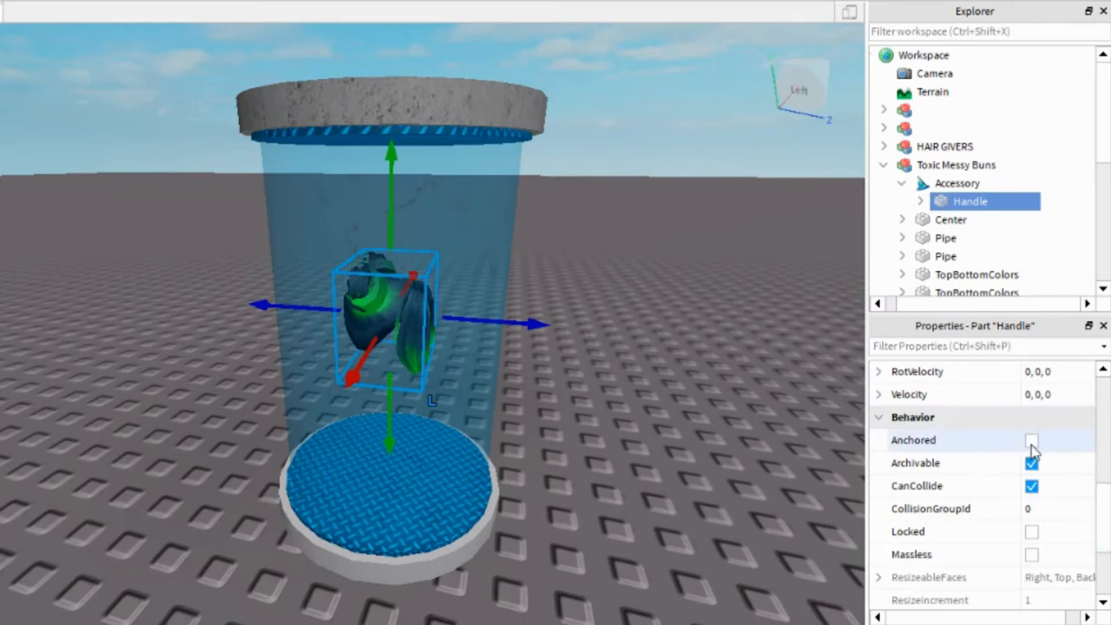
{"action": "left_click", "coordinate": [1031, 439]}
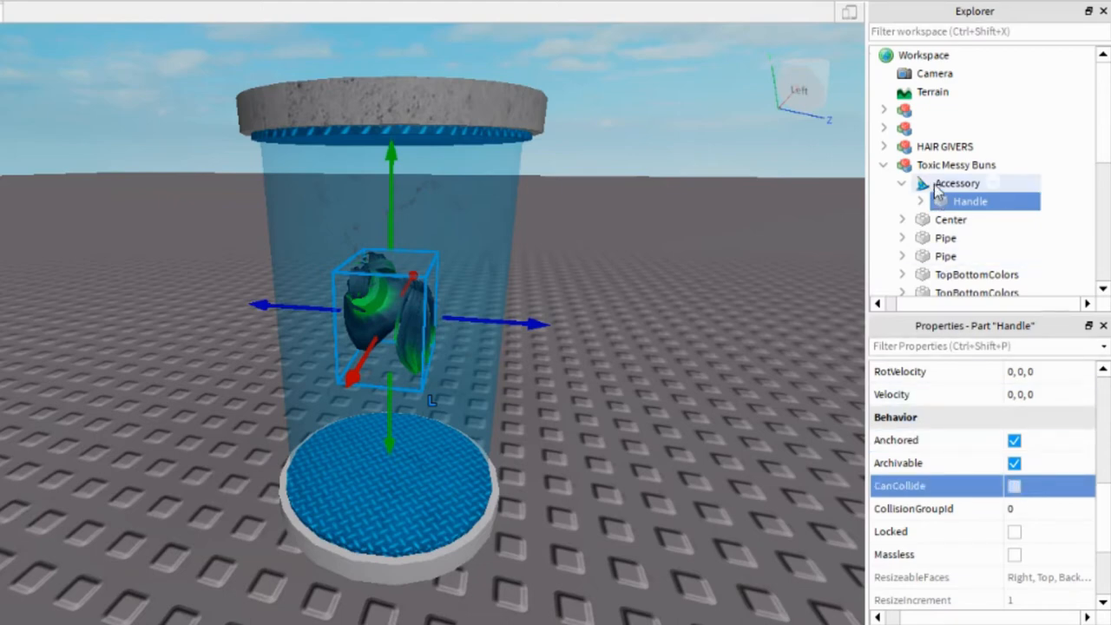
{"action": "left_click", "coordinate": [956, 183]}
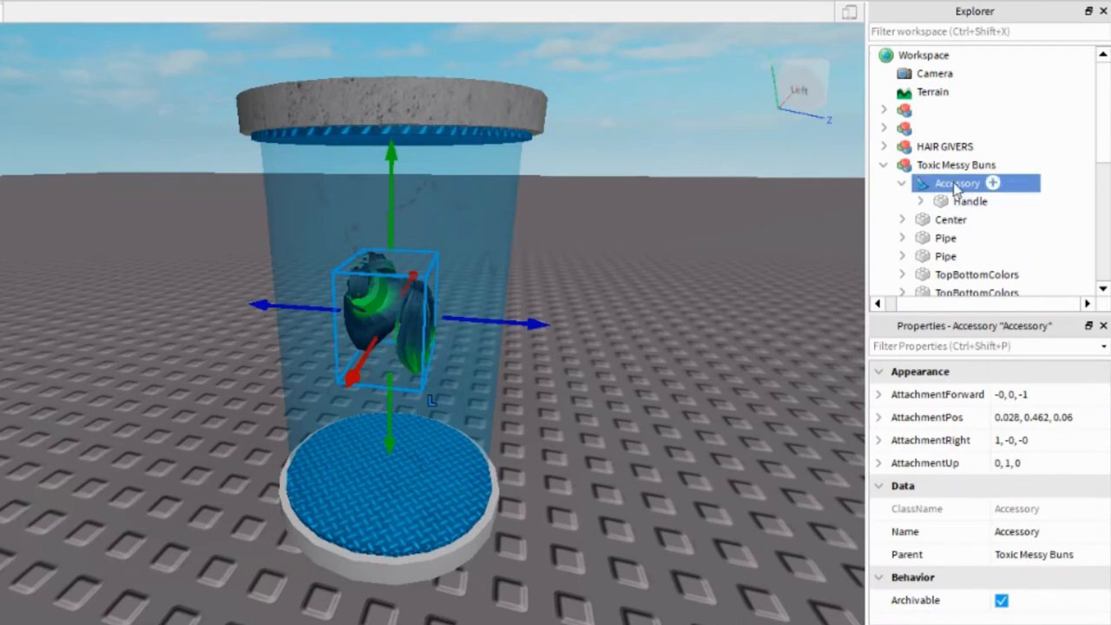
Add an IntValue to the Accessory by searching 'int' and rename it ID.
{"action": "right_click", "coordinate": [957, 183]}
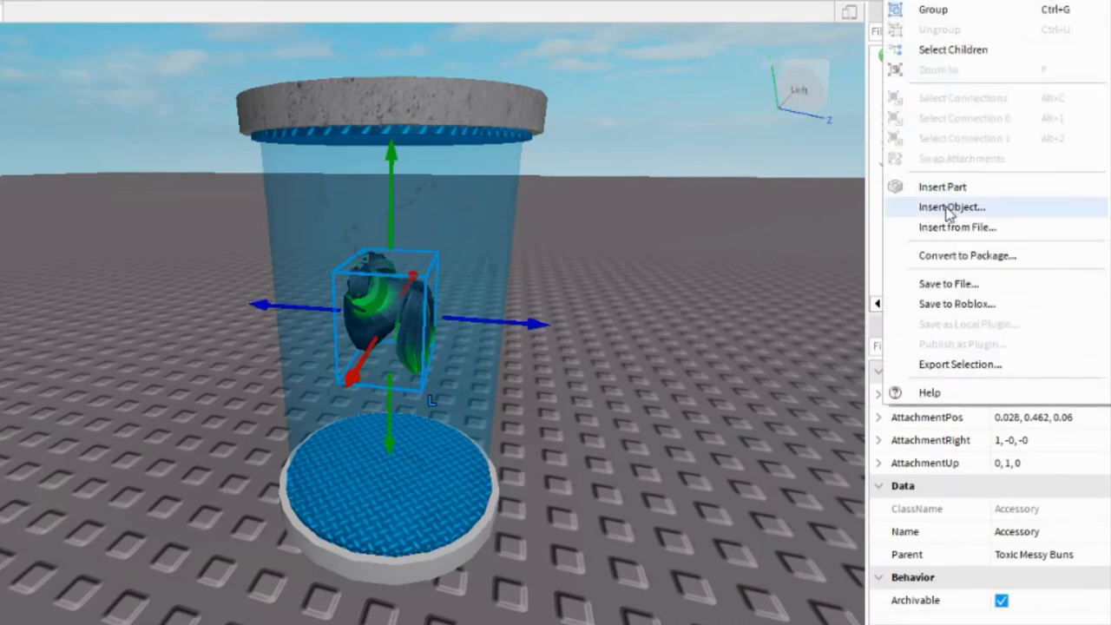
{"action": "left_click", "coordinate": [951, 207]}
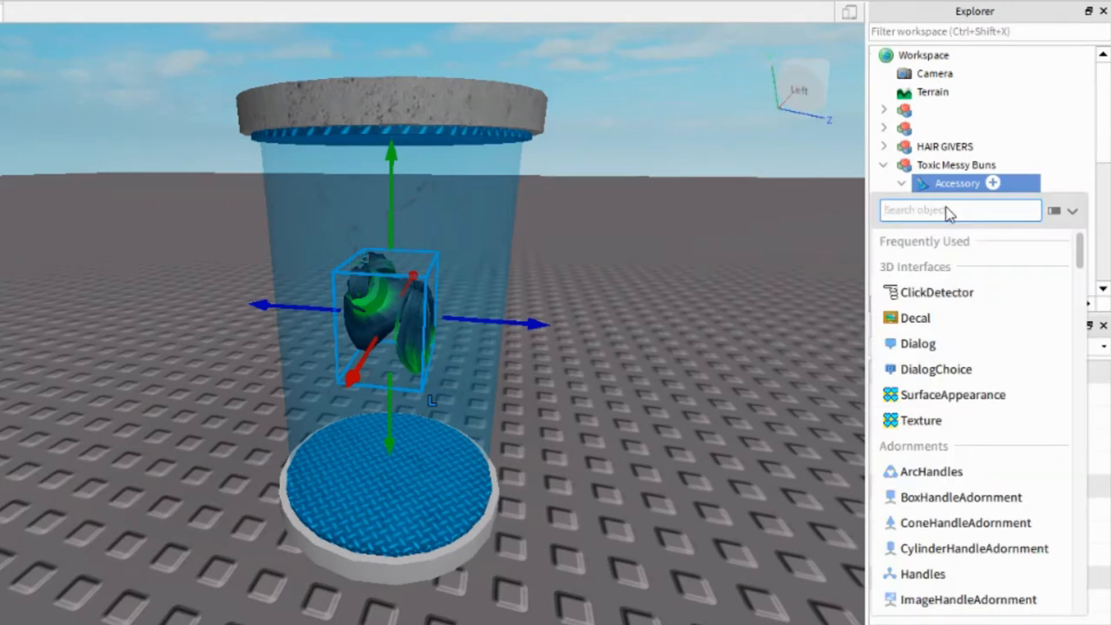
{"action": "type", "text": "int"}
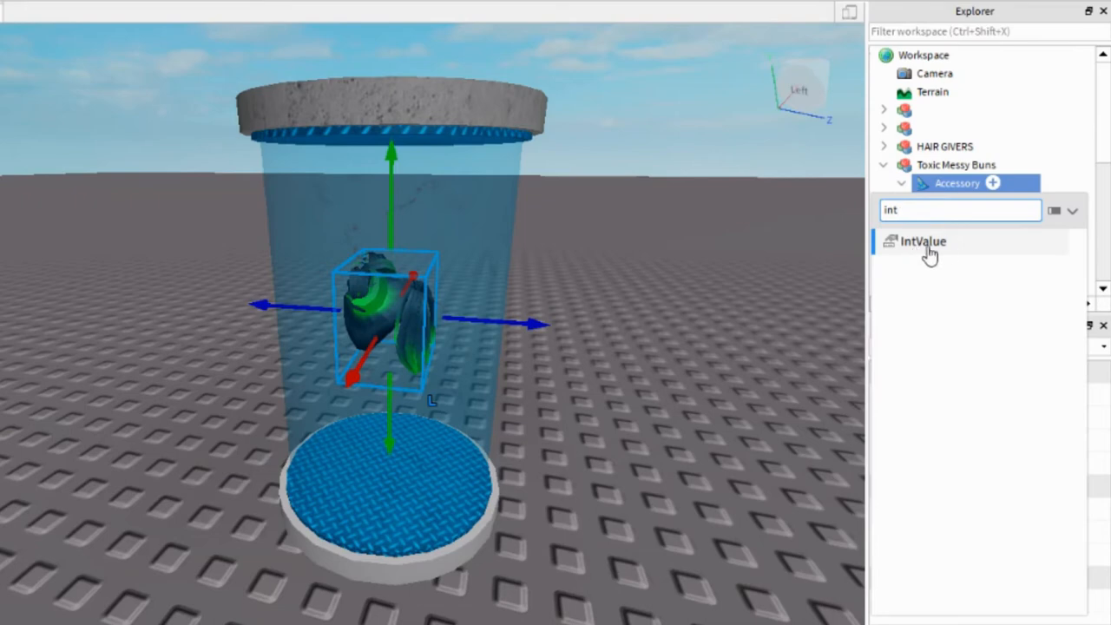
{"action": "left_click", "coordinate": [922, 241]}
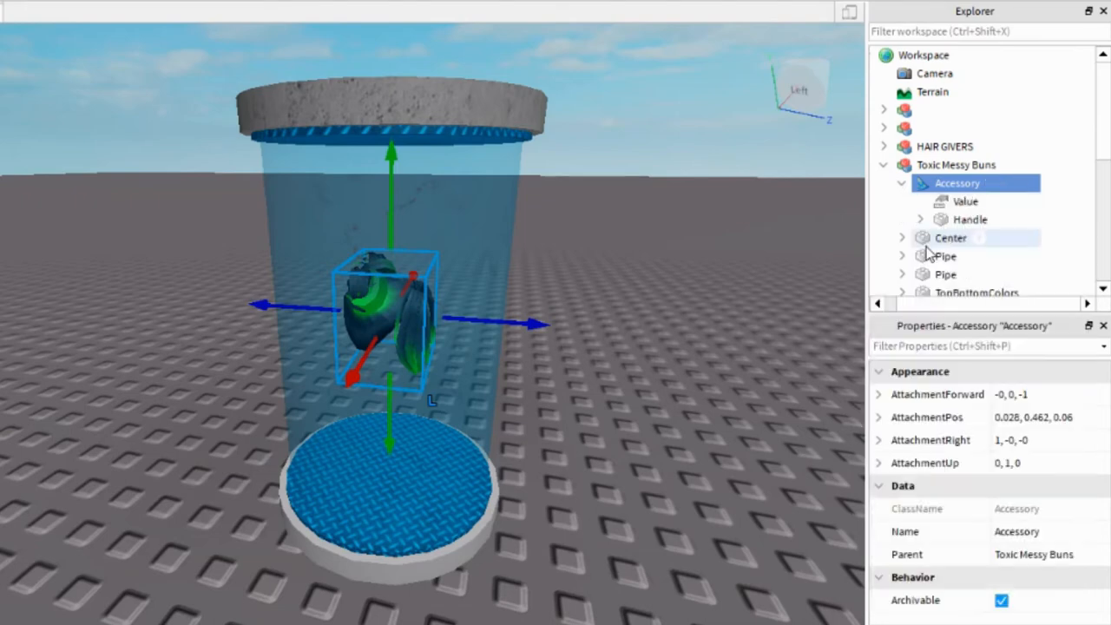
{"action": "mouse_move", "coordinate": [950, 219]}
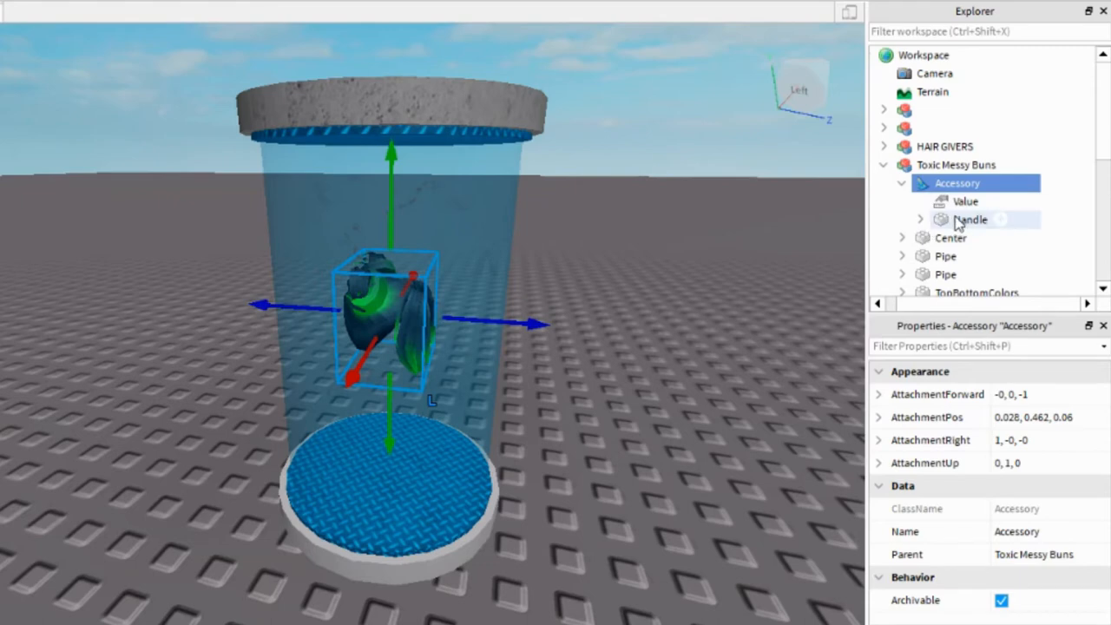
{"action": "left_click", "coordinate": [965, 200]}
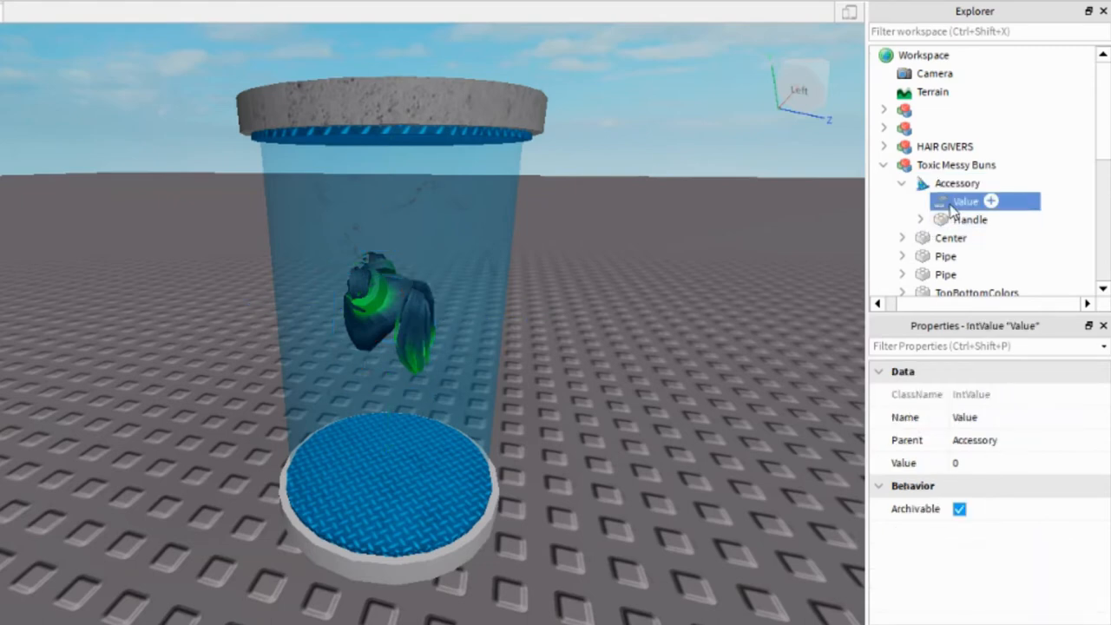
{"action": "double_click", "coordinate": [964, 201]}
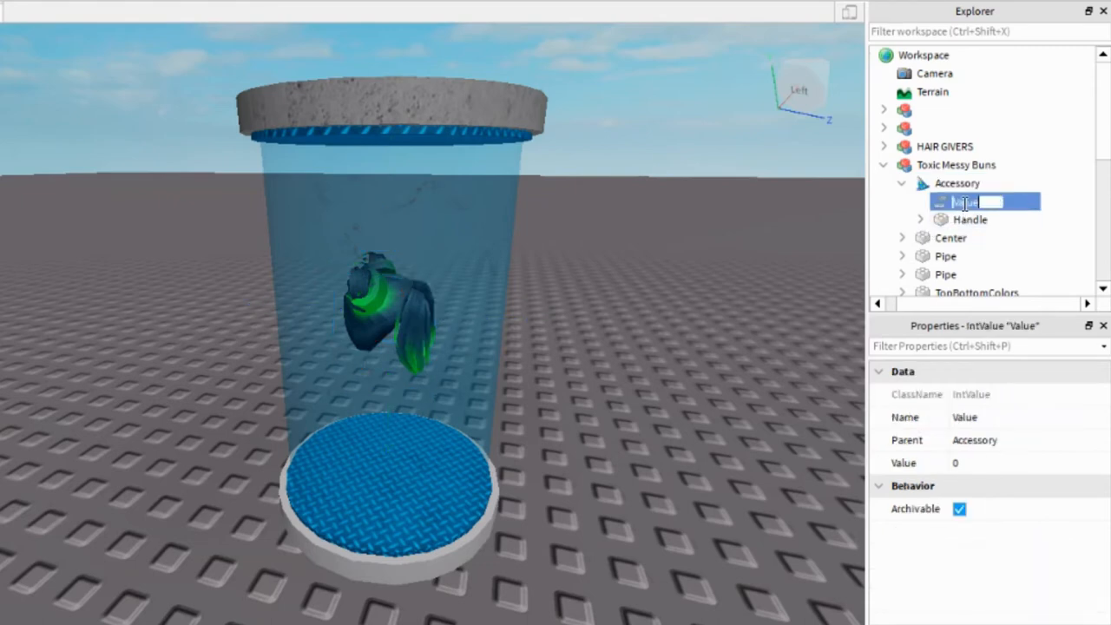
{"action": "type", "text": "ID"}
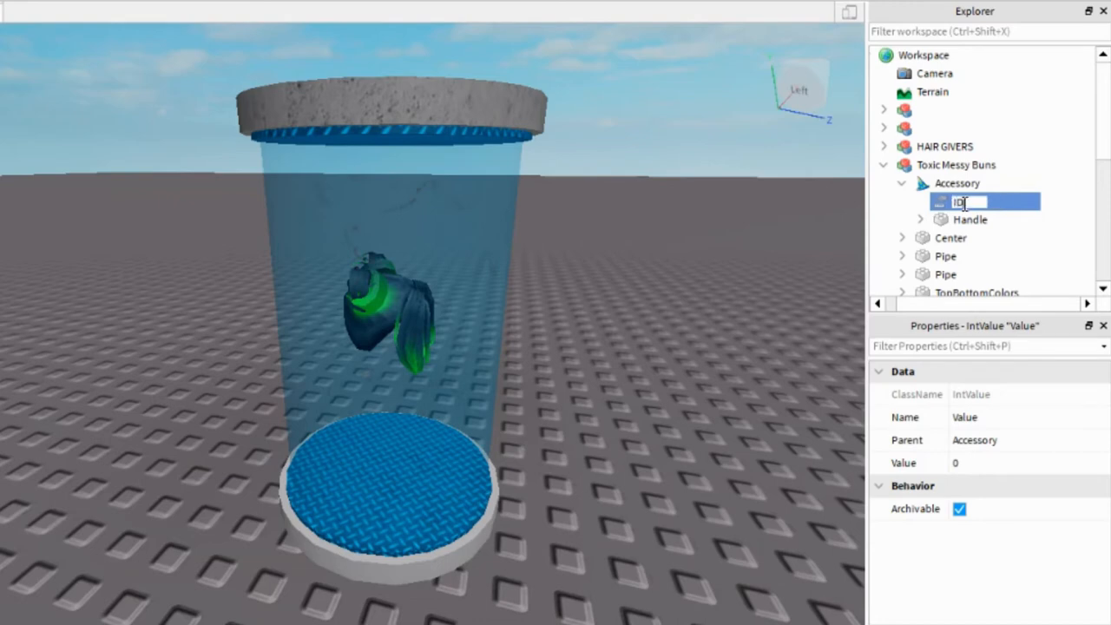
{"action": "left_click", "coordinate": [957, 183]}
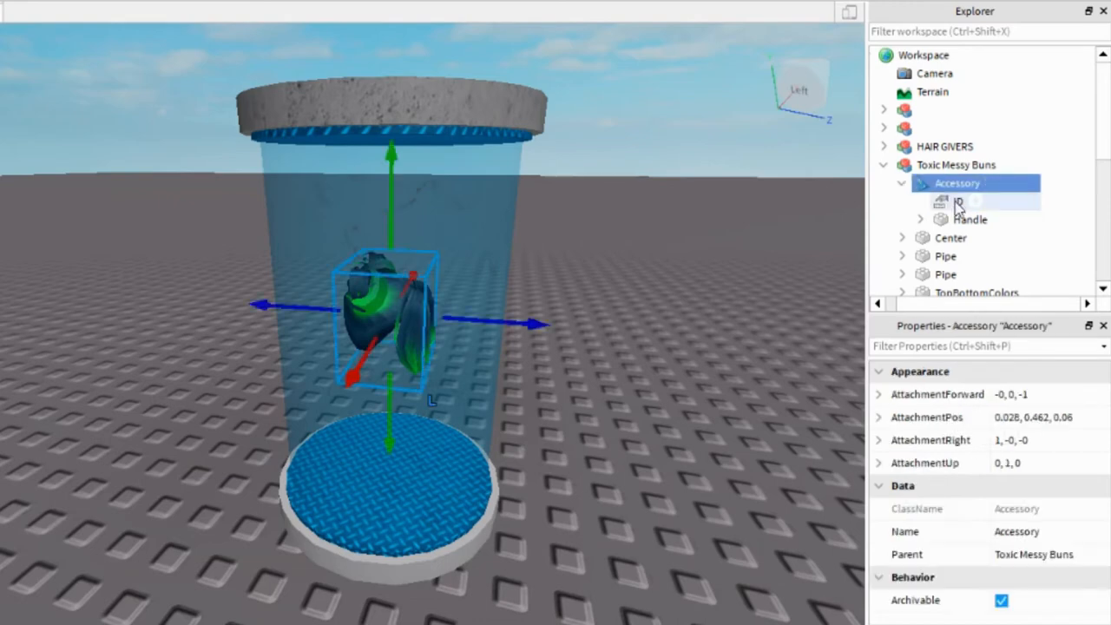
{"action": "left_click", "coordinate": [958, 200]}
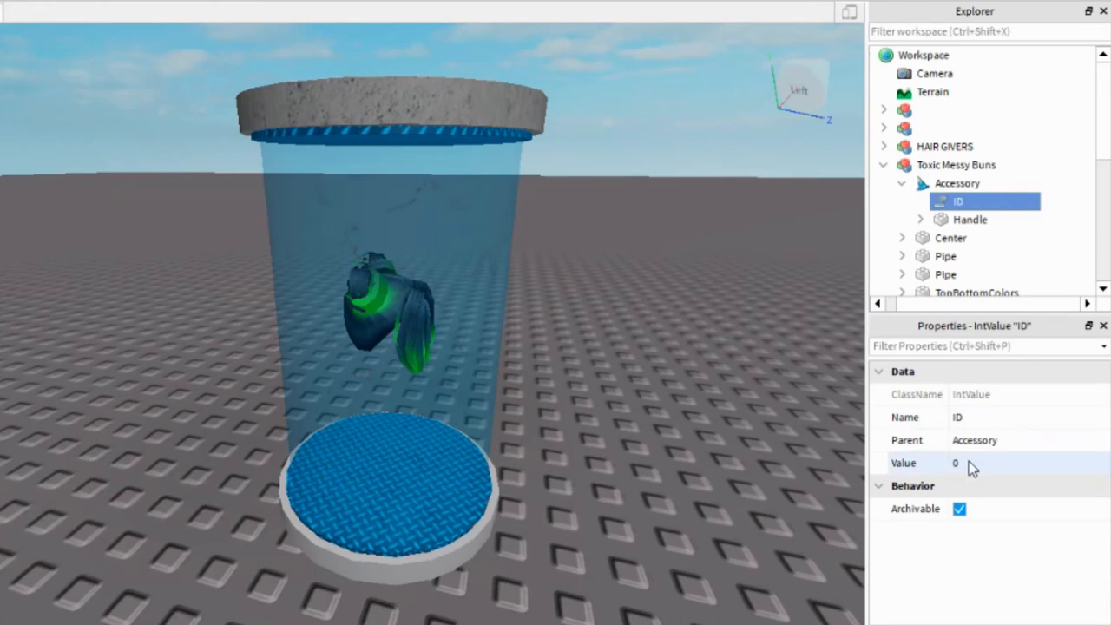
{"action": "mouse_move", "coordinate": [897, 469]}
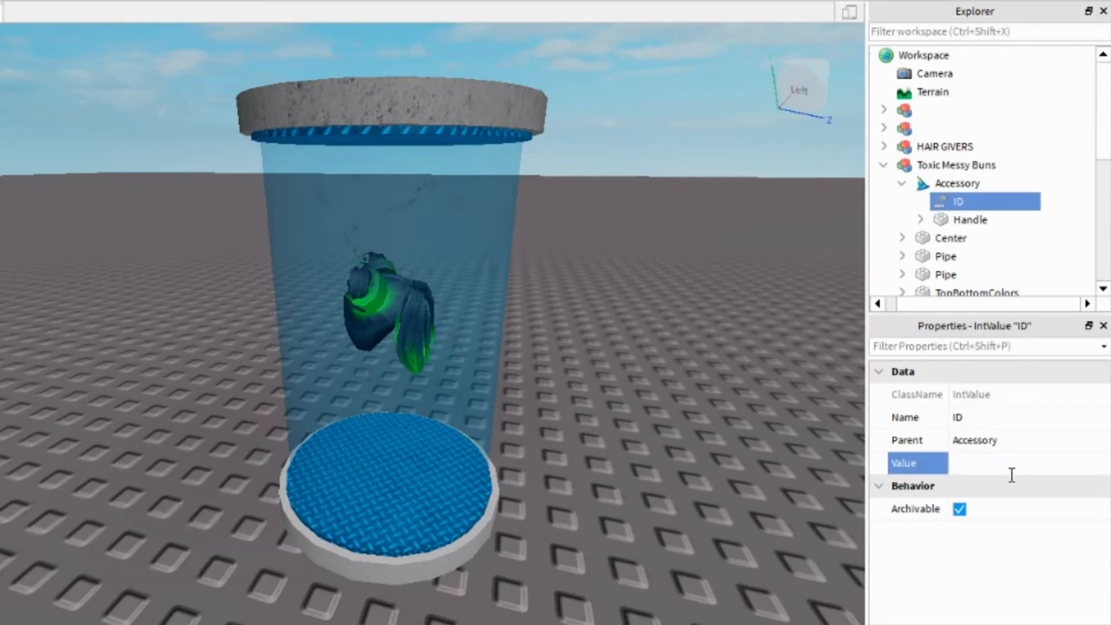
{"action": "type", "text": "4101492391"}
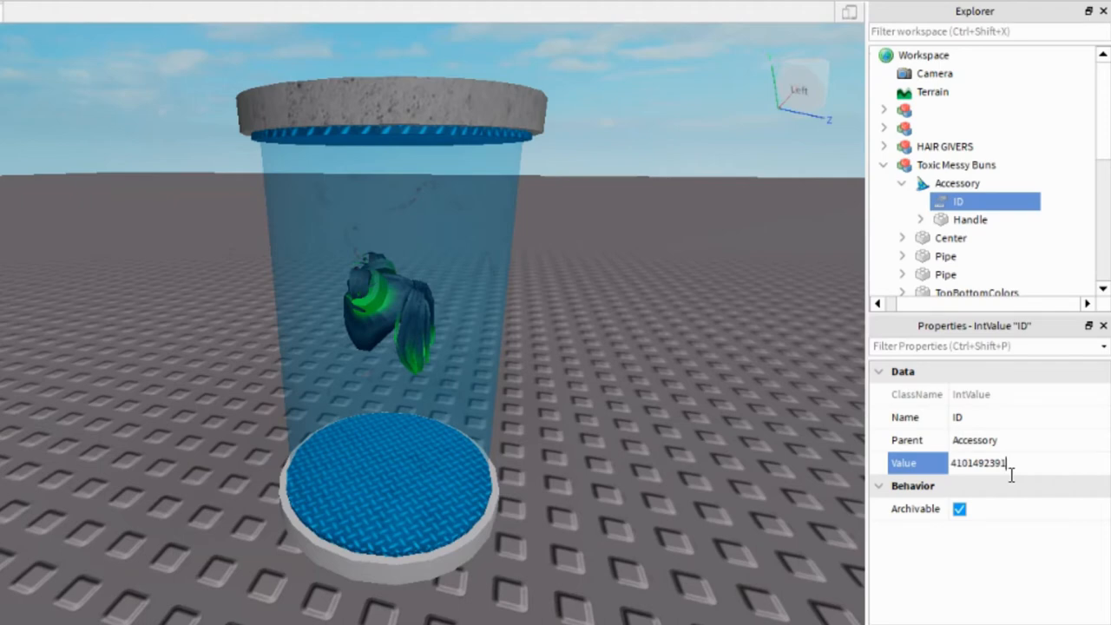
{"action": "triple_click", "coordinate": [980, 463]}
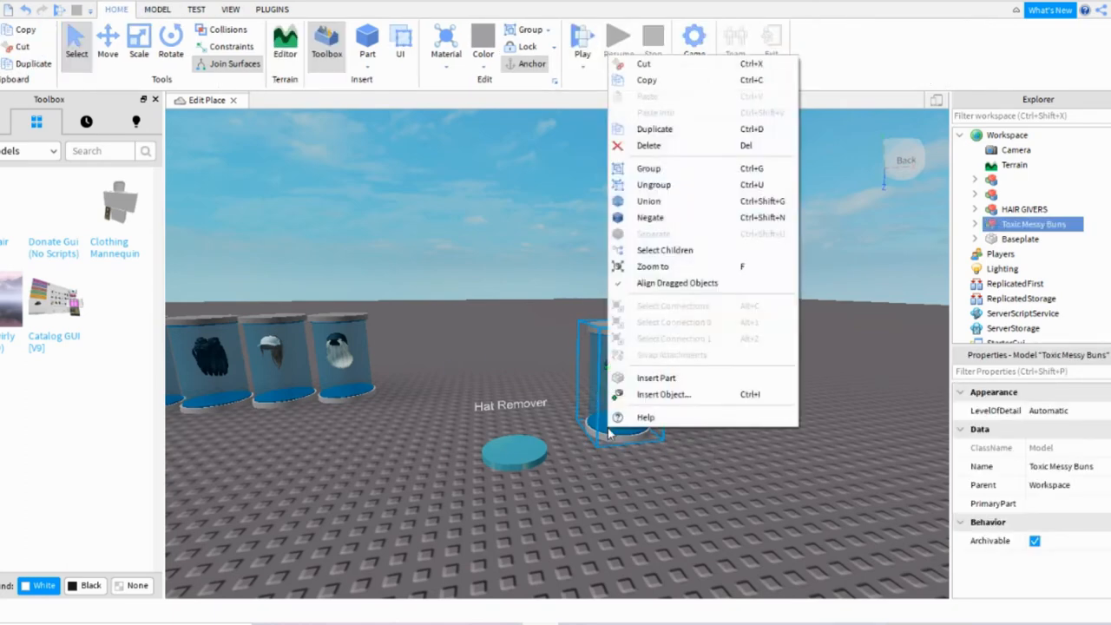
{"action": "left_click", "coordinate": [654, 129]}
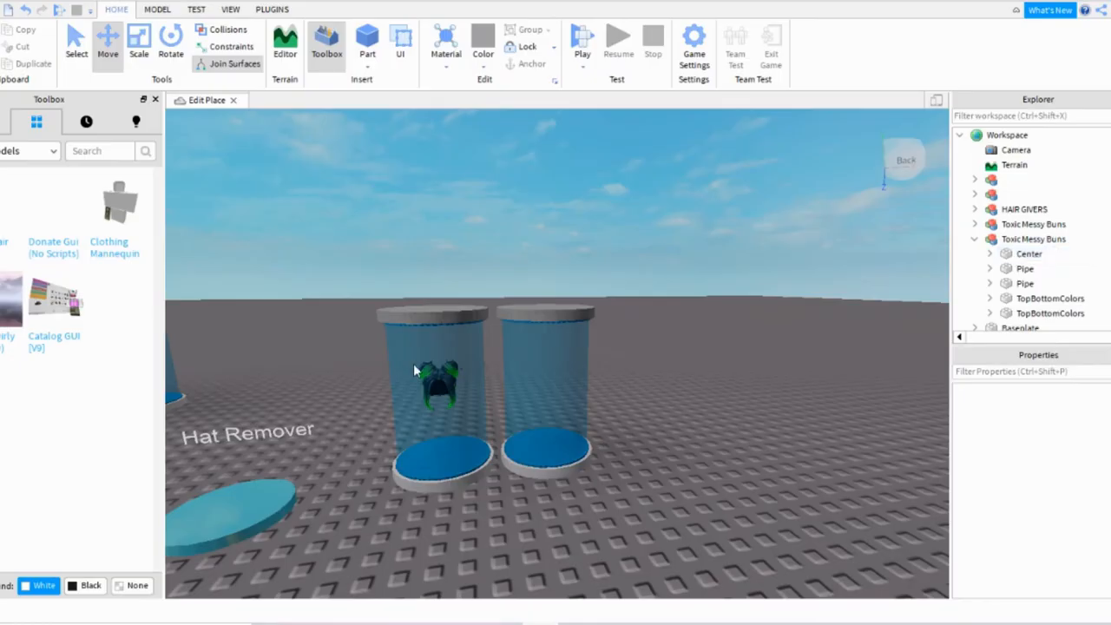
{"action": "mouse_move", "coordinate": [460, 392]}
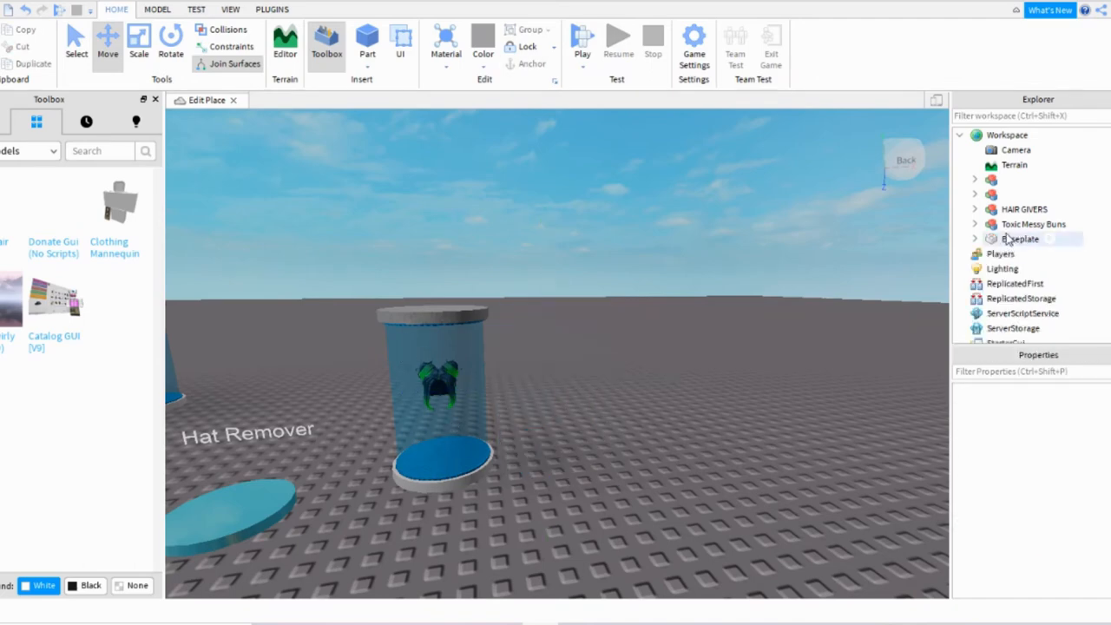
Select Center, both Pipes and both TopBottomColors and set their Transparency to 1.
{"action": "left_click", "coordinate": [1032, 224]}
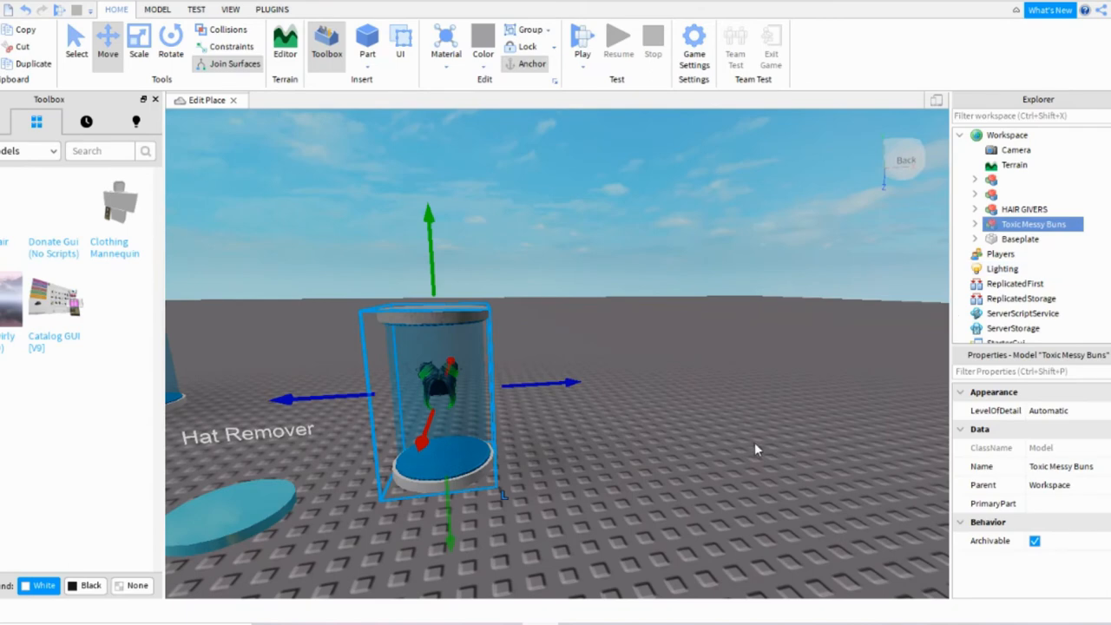
{"action": "mouse_move", "coordinate": [1021, 251]}
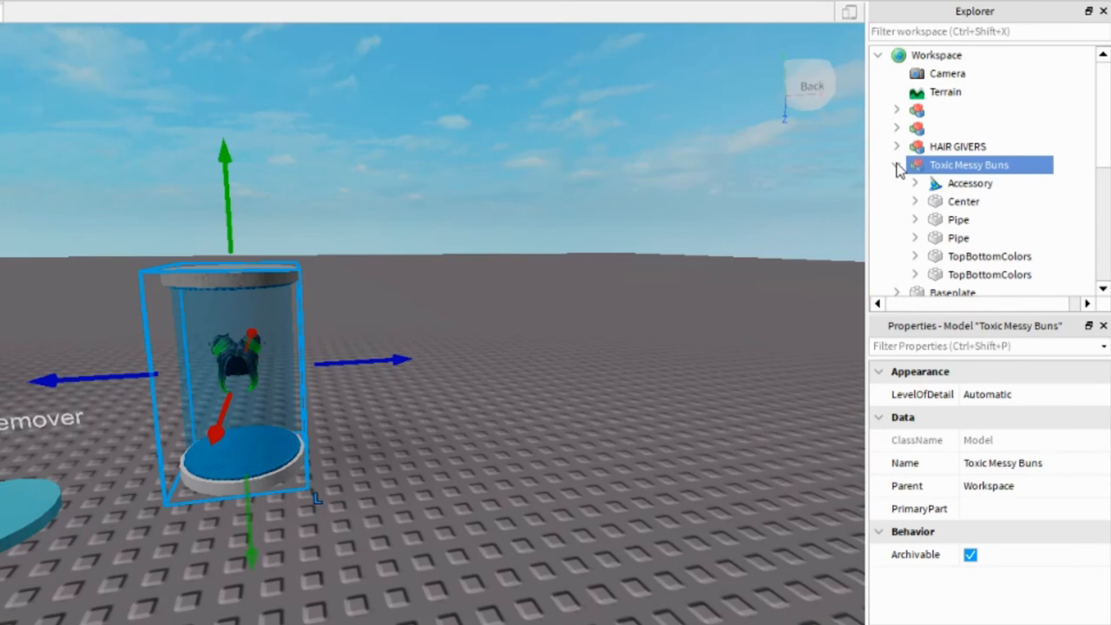
{"action": "scroll", "scroll_direction": "down", "scroll_amount": 3}
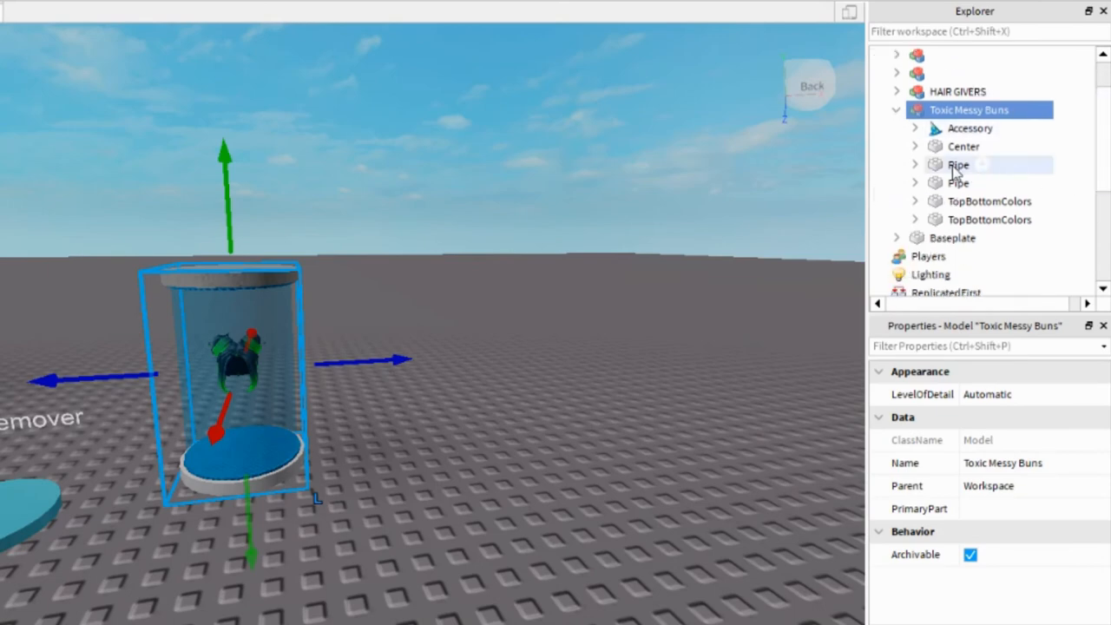
{"action": "left_click", "coordinate": [957, 164]}
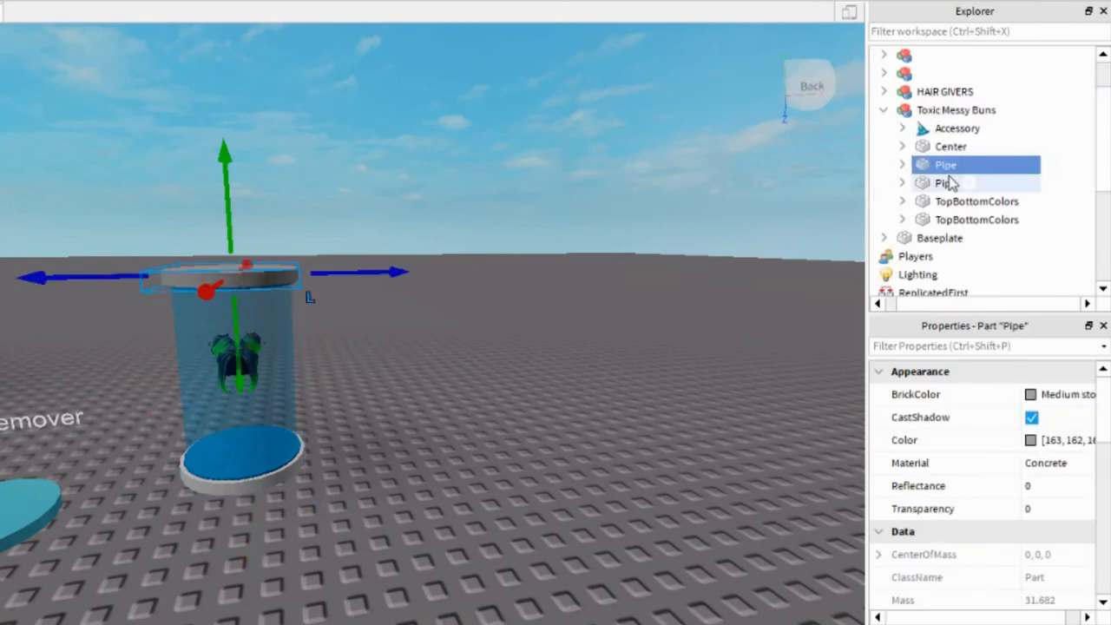
{"action": "left_click", "coordinate": [976, 200]}
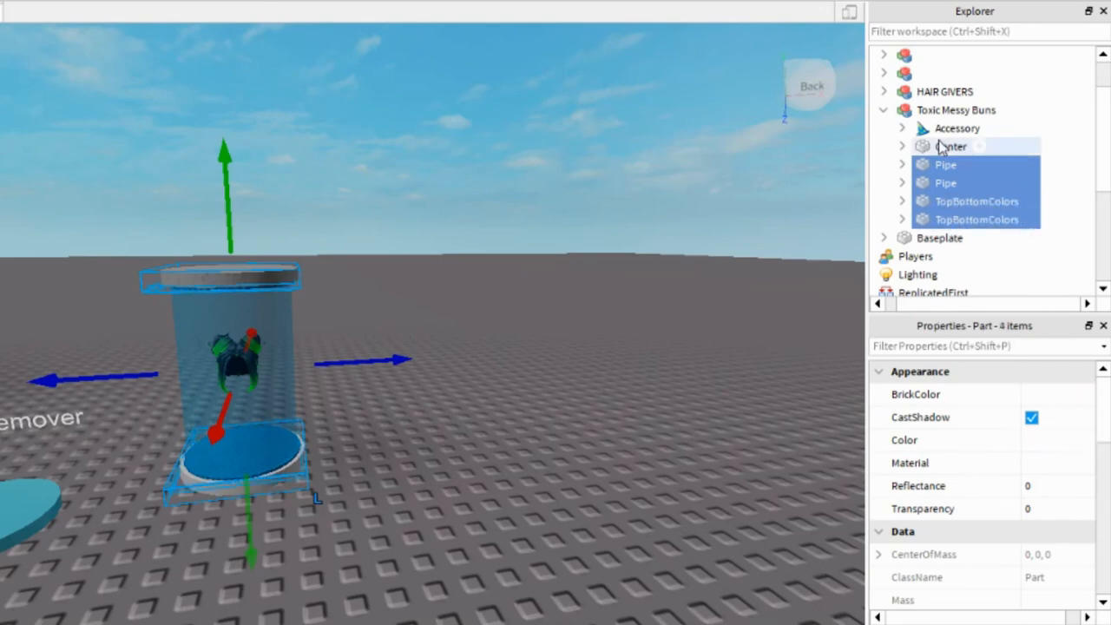
{"action": "left_click", "coordinate": [949, 146]}
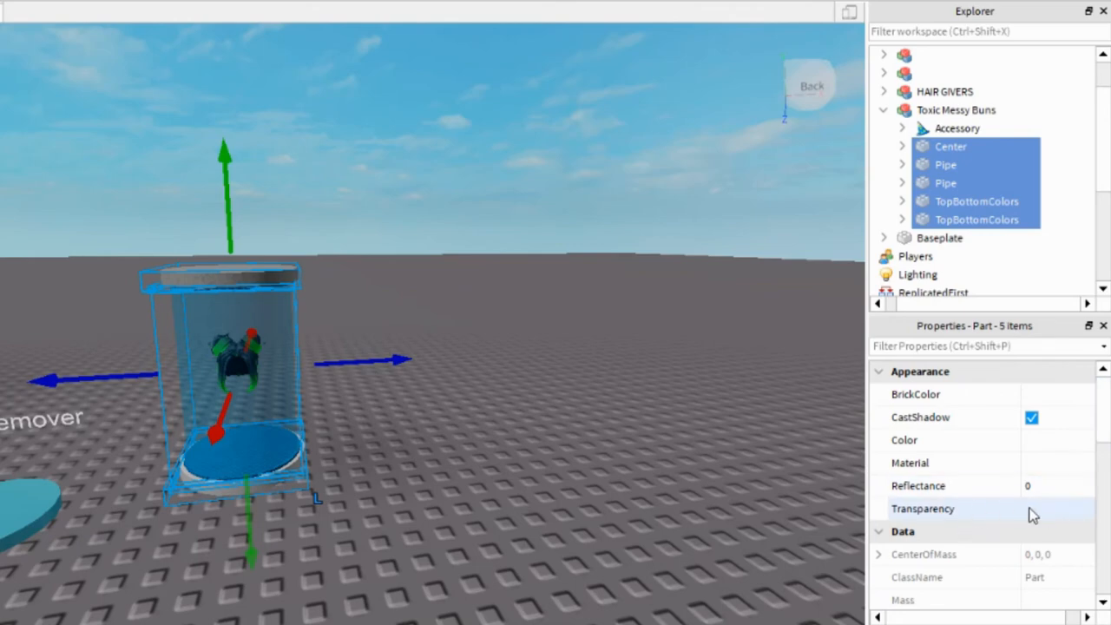
{"action": "left_click", "coordinate": [1050, 509]}
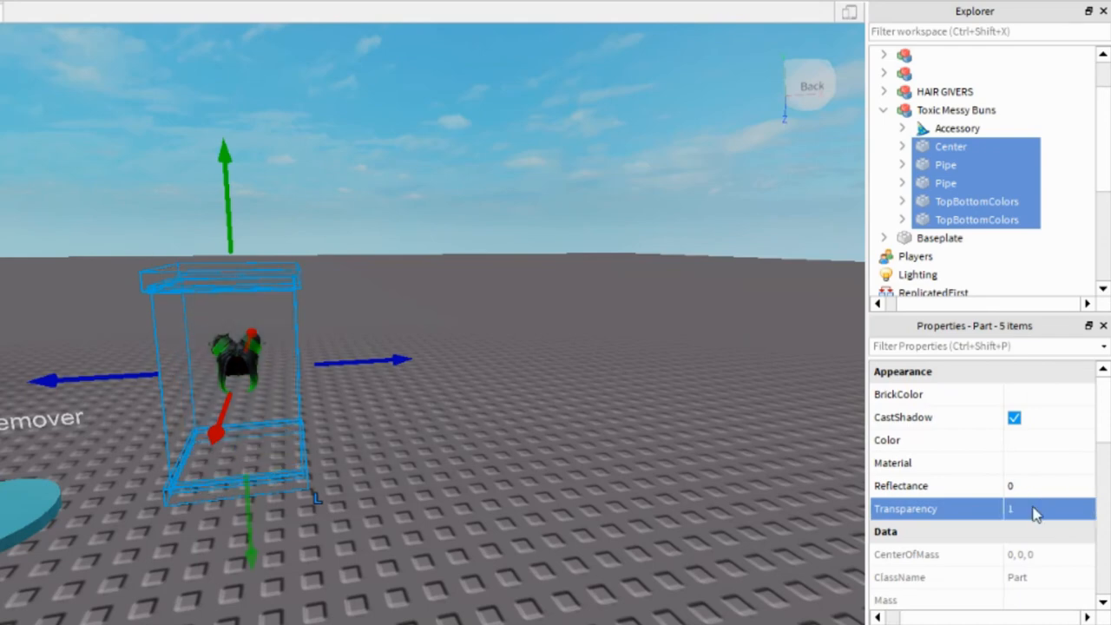
{"action": "mouse_move", "coordinate": [984, 267]}
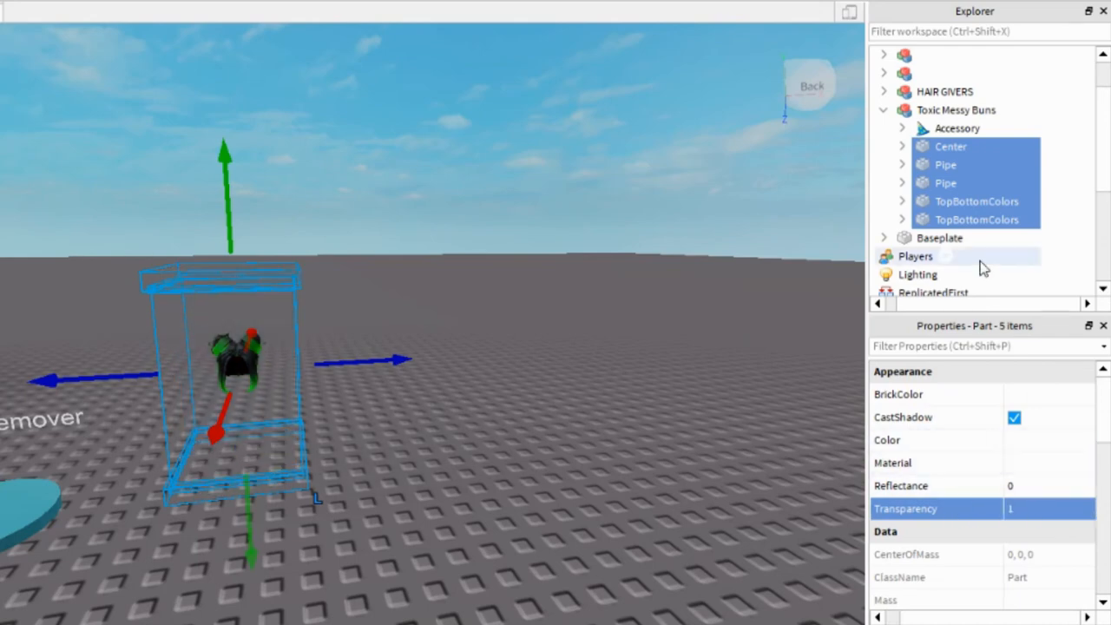
Turn off CanCollide on both Pipe parts of the giver.
{"action": "left_click", "coordinate": [945, 165]}
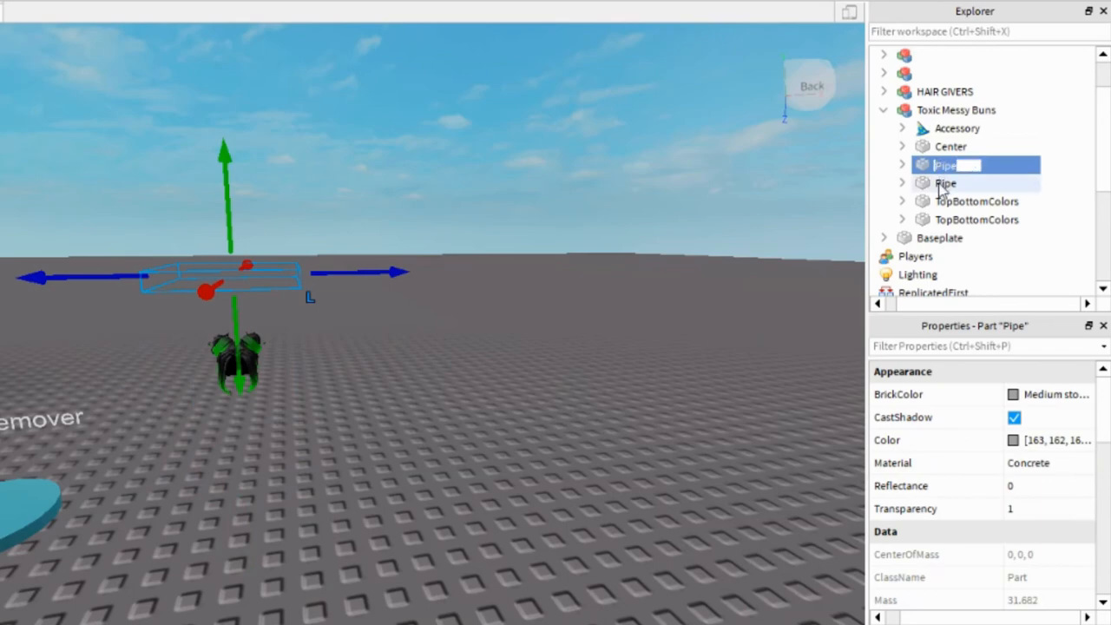
{"action": "left_click", "coordinate": [945, 183]}
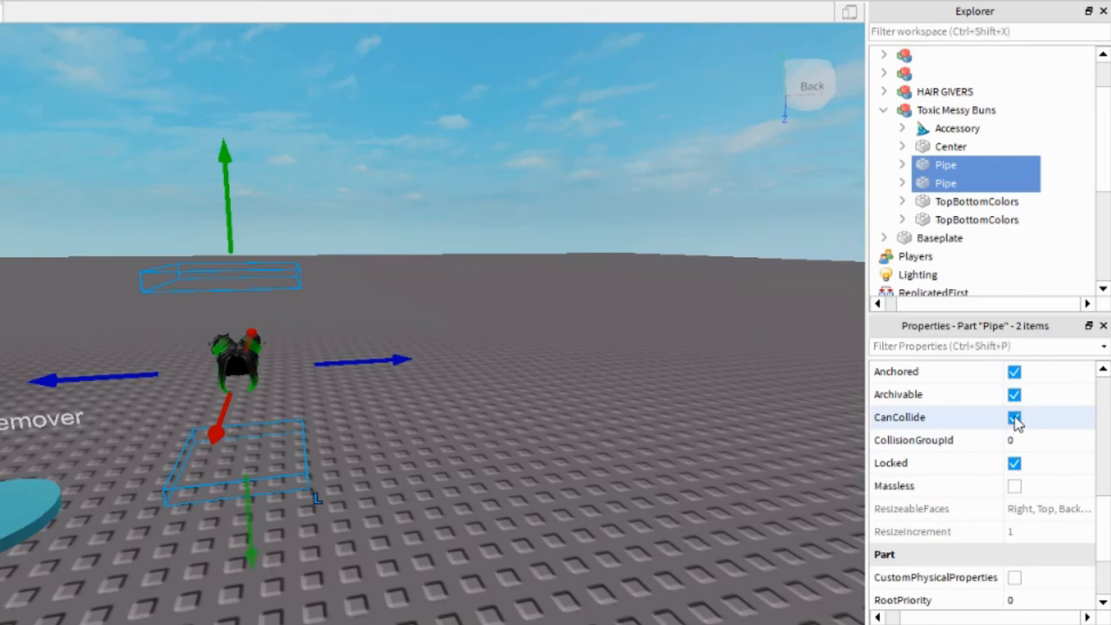
{"action": "left_click", "coordinate": [1013, 418]}
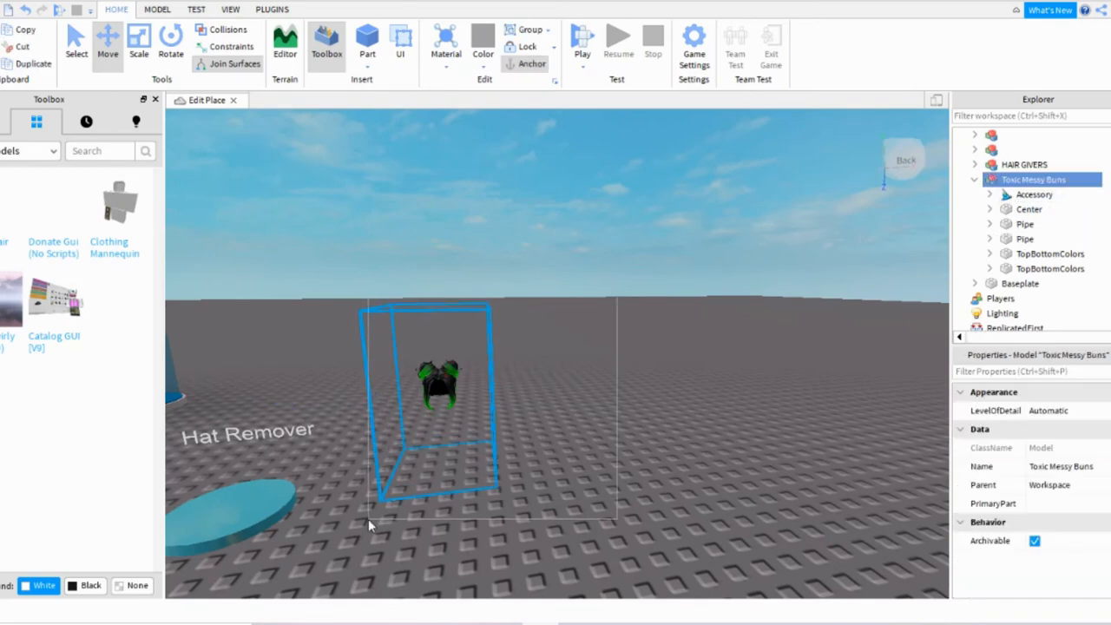
{"action": "left_click", "coordinate": [157, 10]}
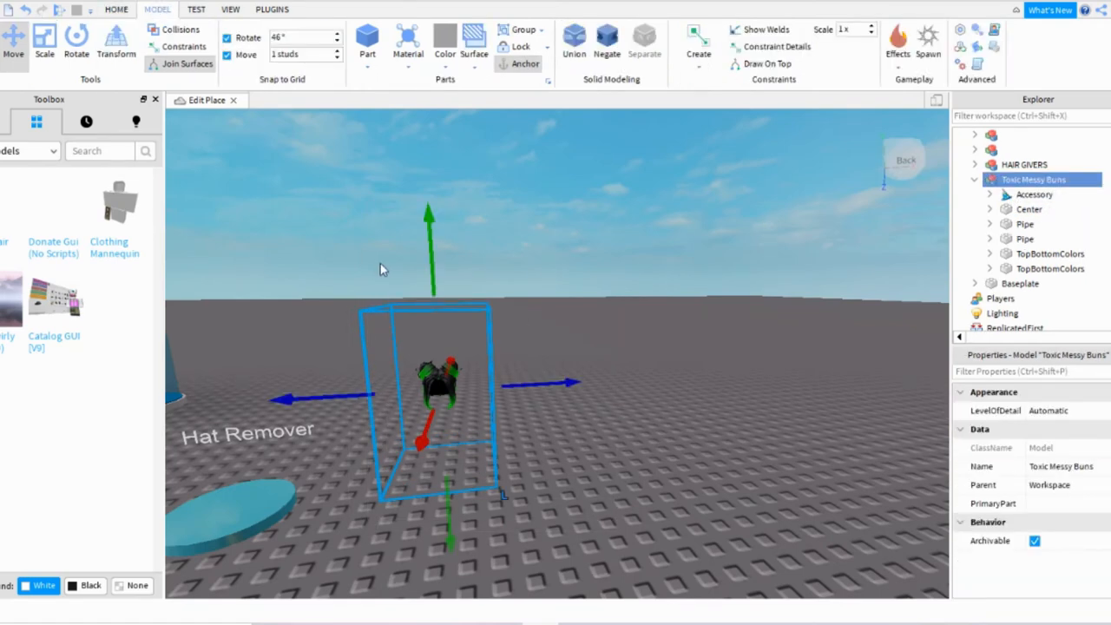